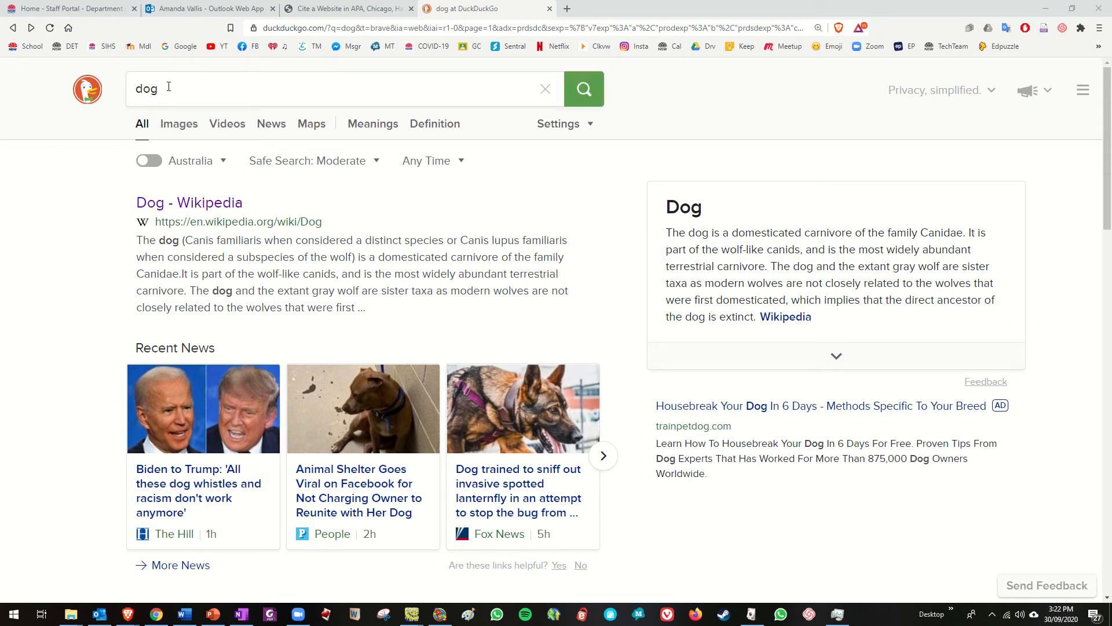
pyautogui.moveTo(189, 202)
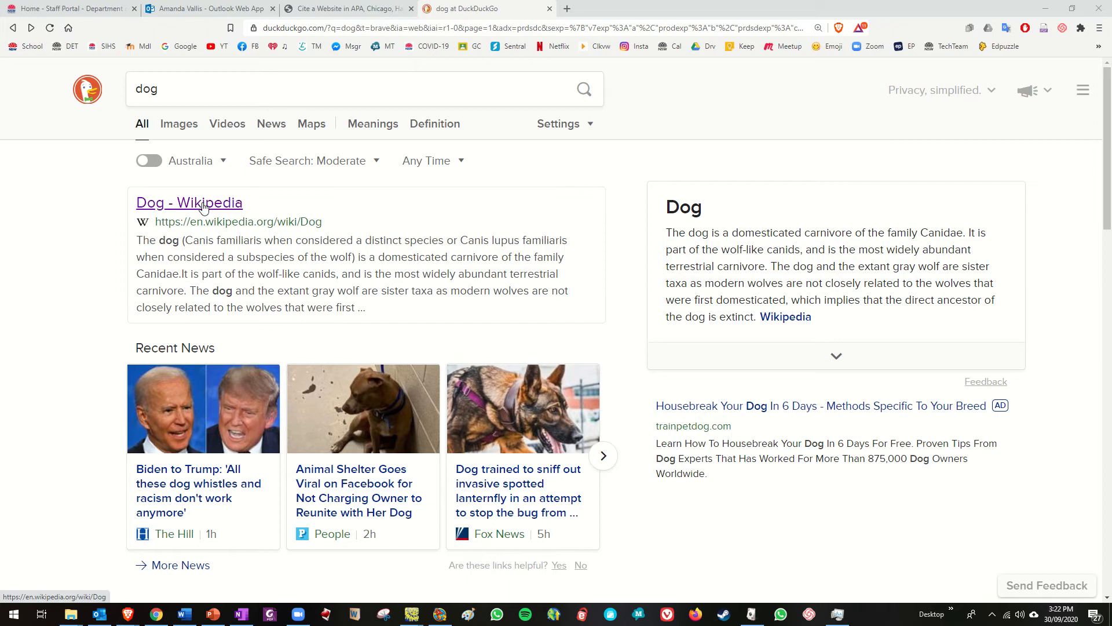
# - Open the Dog article on Wikipedia and copy its URL from the address bar
pyautogui.click(189, 202)
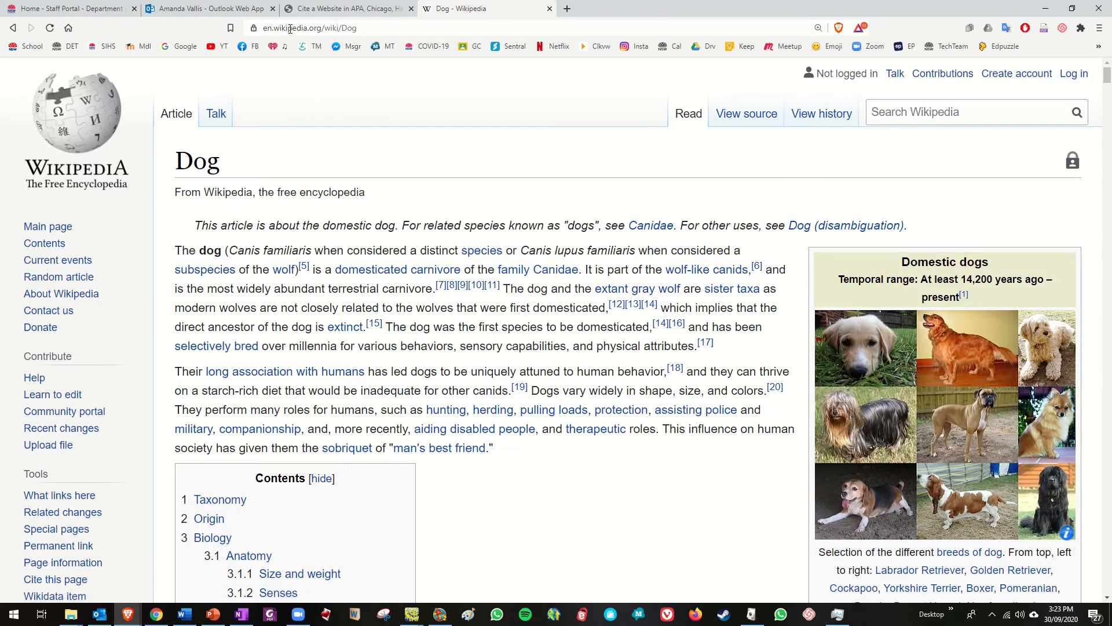
pyautogui.rightClick(306, 28)
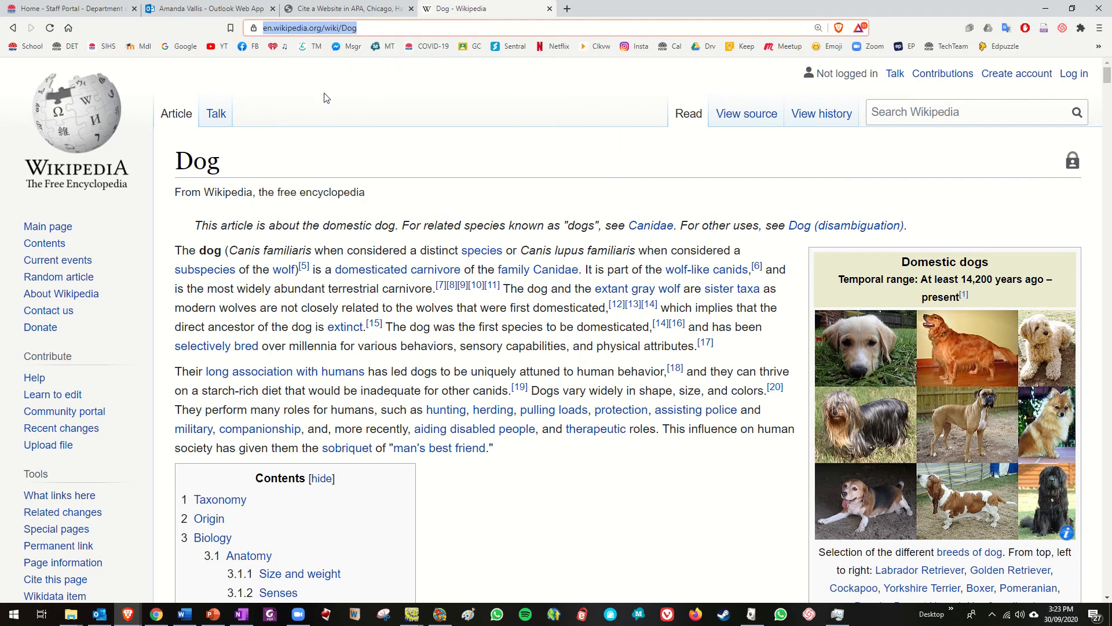
pyautogui.click(567, 8)
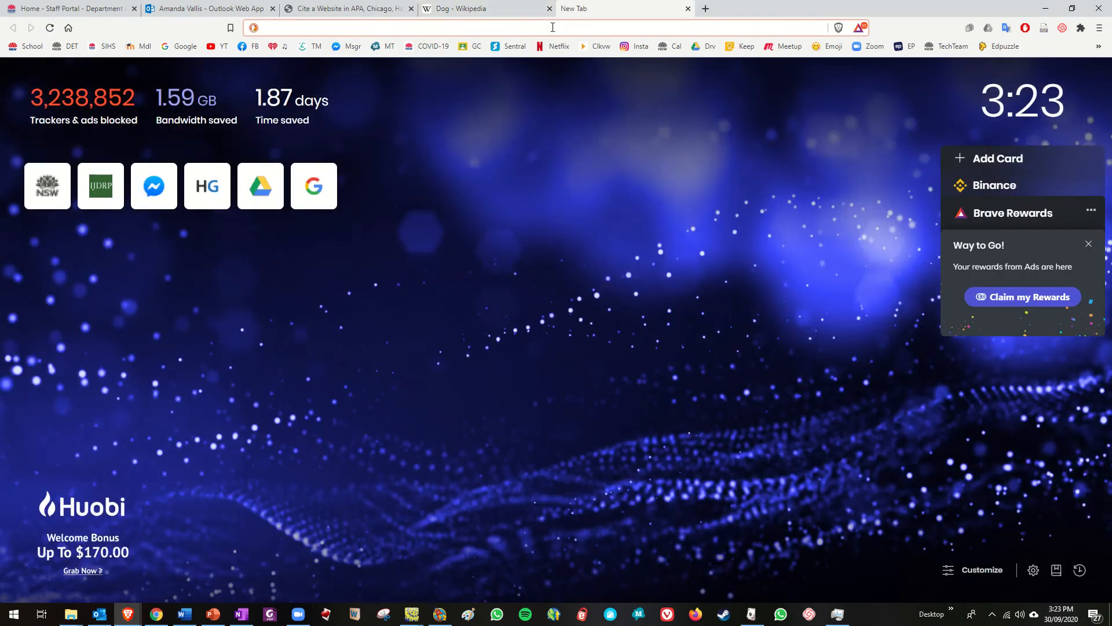
# - Search DuckDuckGo for 'citethisforme' from a new tab
pyautogui.write('citethisforme&t=brave&ia=web')
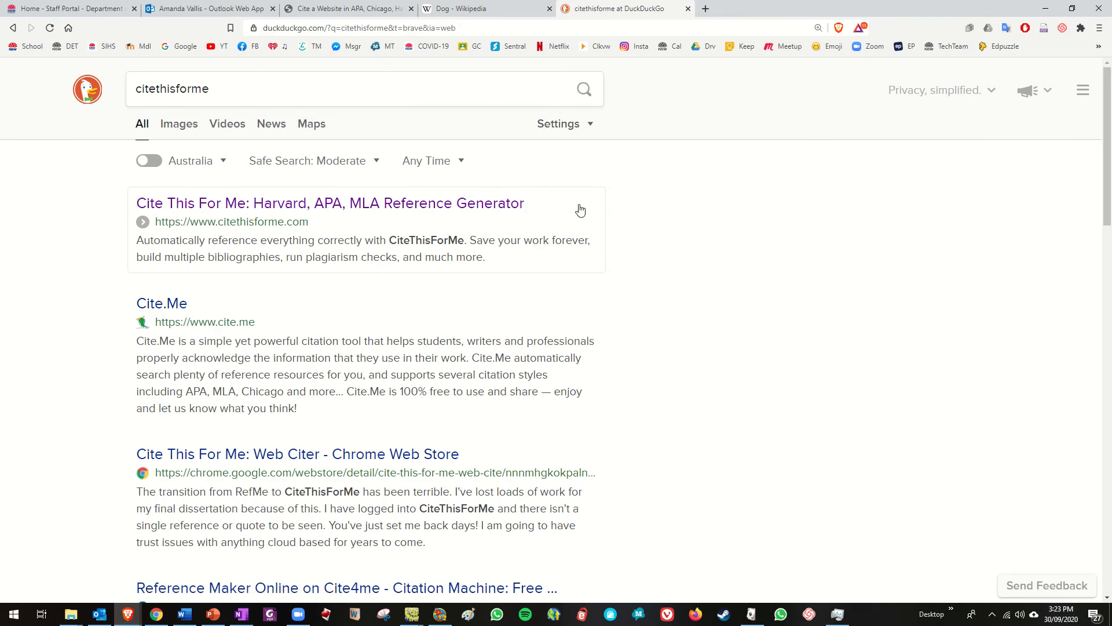
pyautogui.moveTo(445, 186)
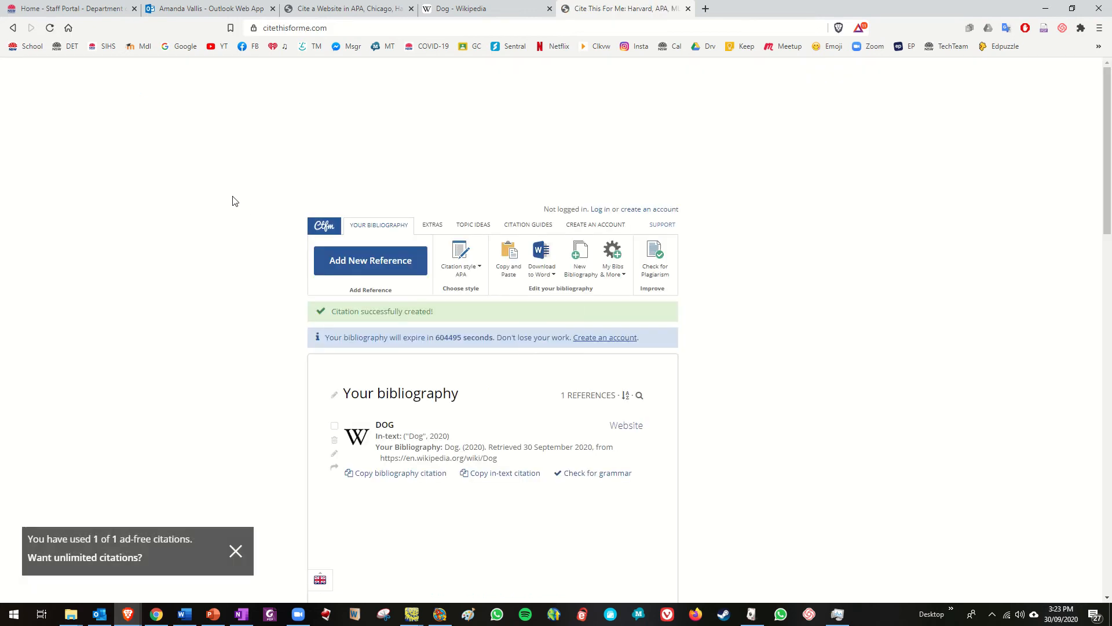
pyautogui.moveTo(840, 260)
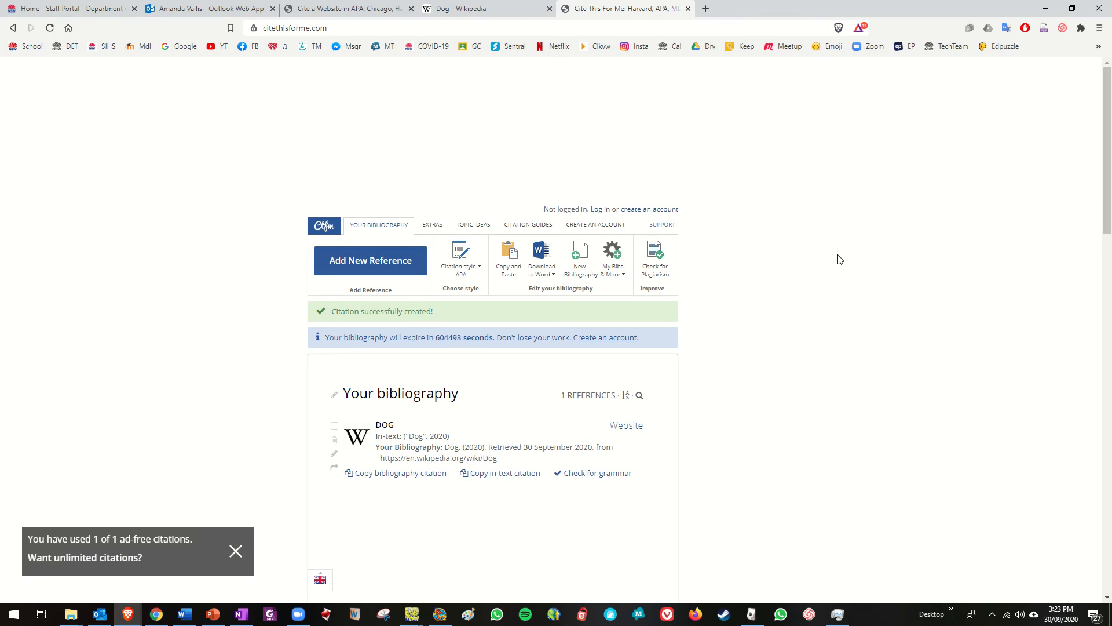
pyautogui.moveTo(139, 474)
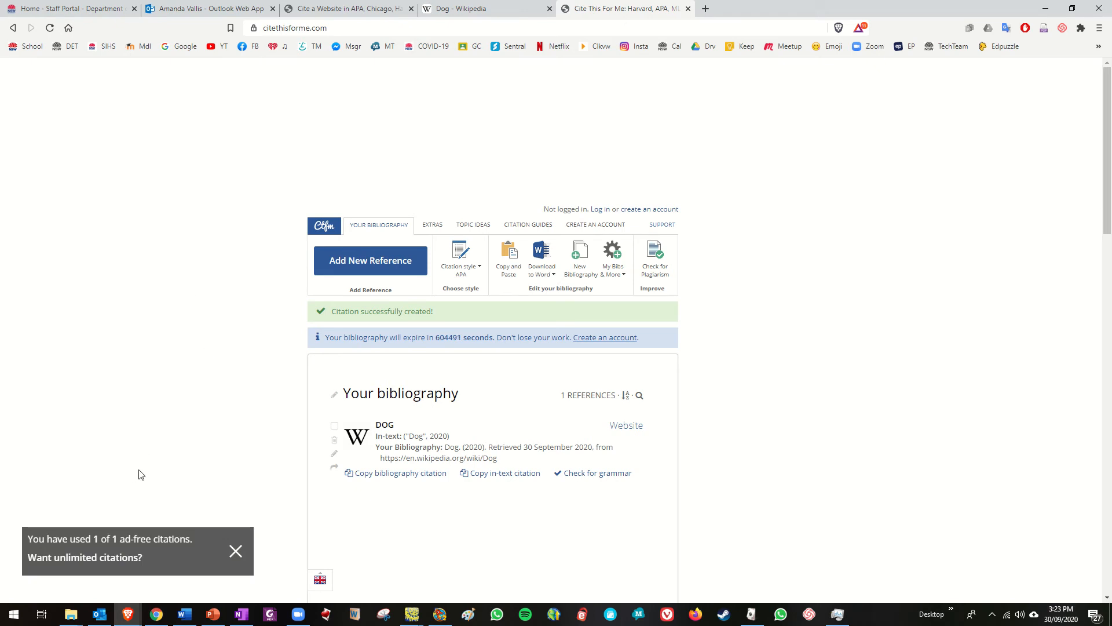
pyautogui.moveTo(357, 125)
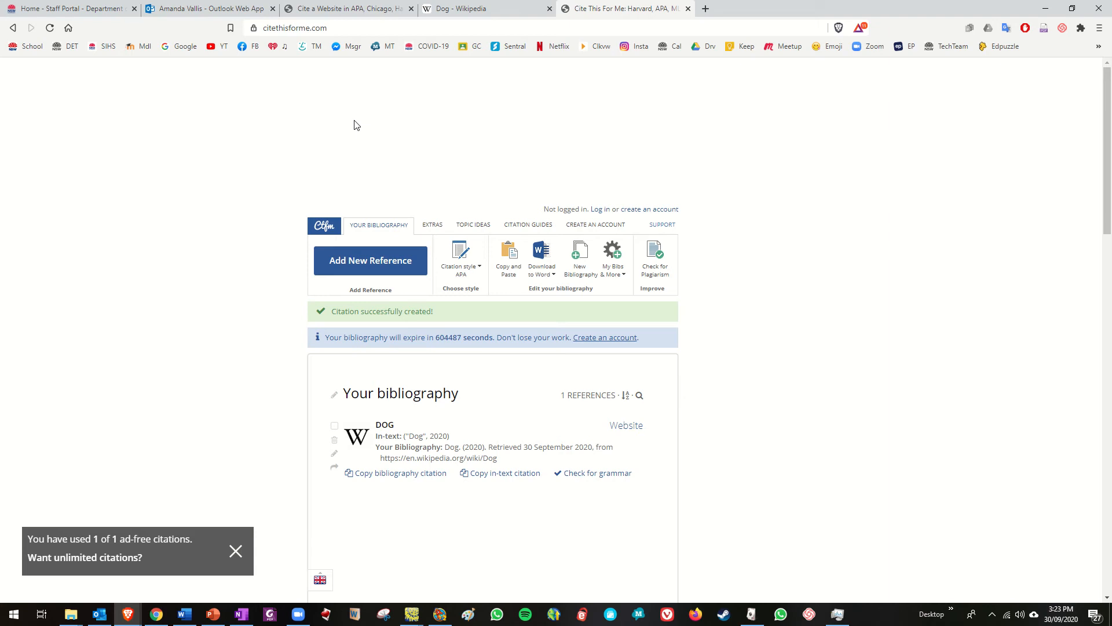
pyautogui.moveTo(358, 157)
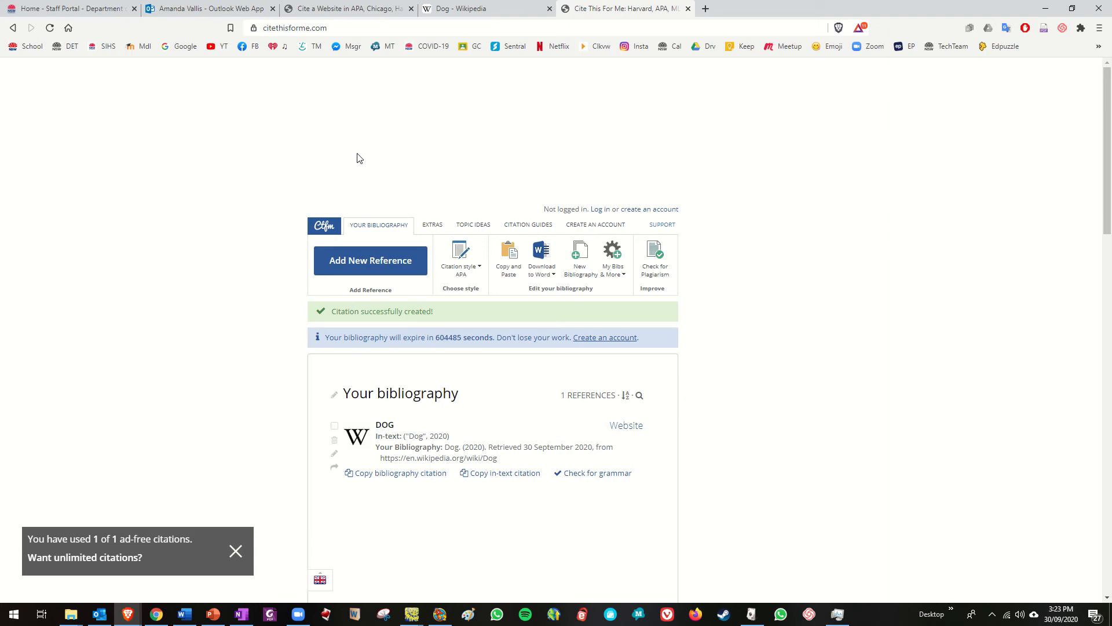
# - Create a Website reference from the pasted Dog URL, cite the result, and reach the details form
pyautogui.click(371, 260)
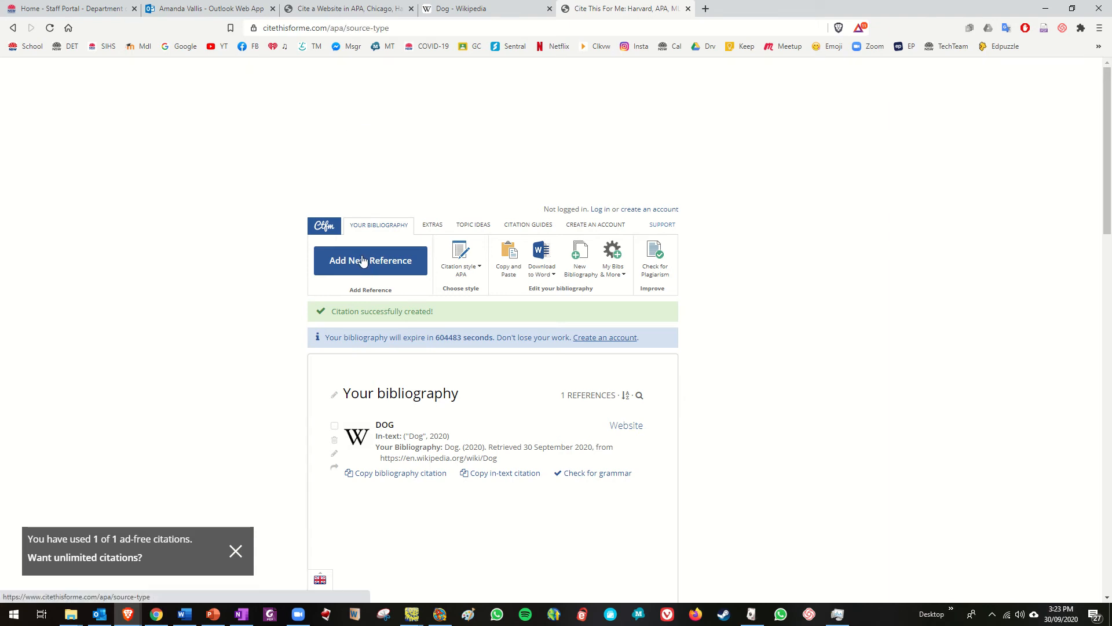
pyautogui.click(370, 260)
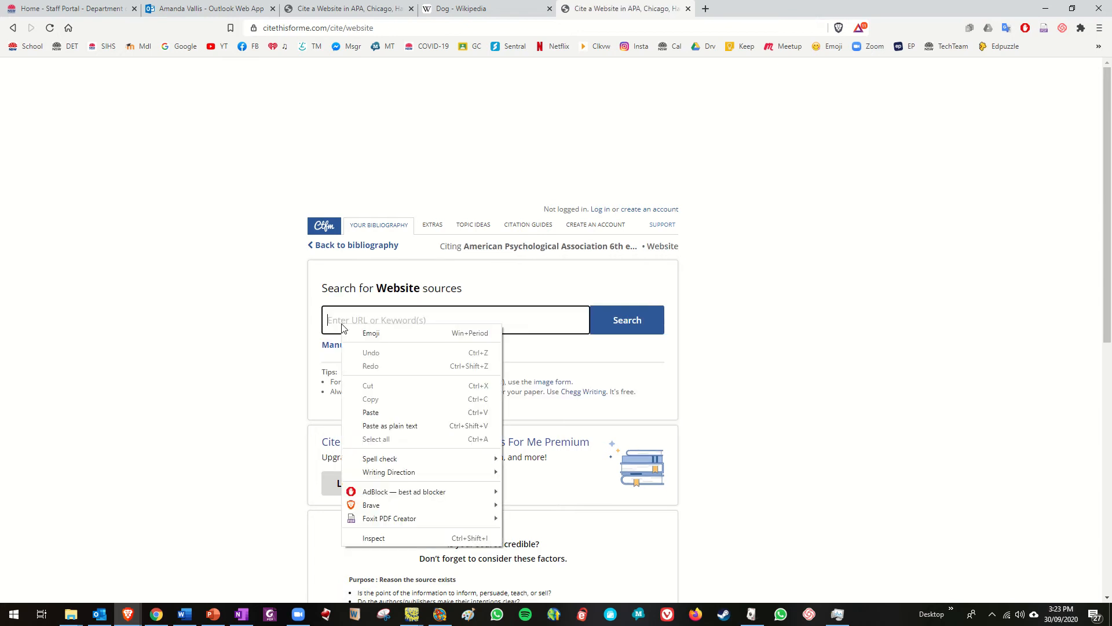
pyautogui.moveTo(370, 412)
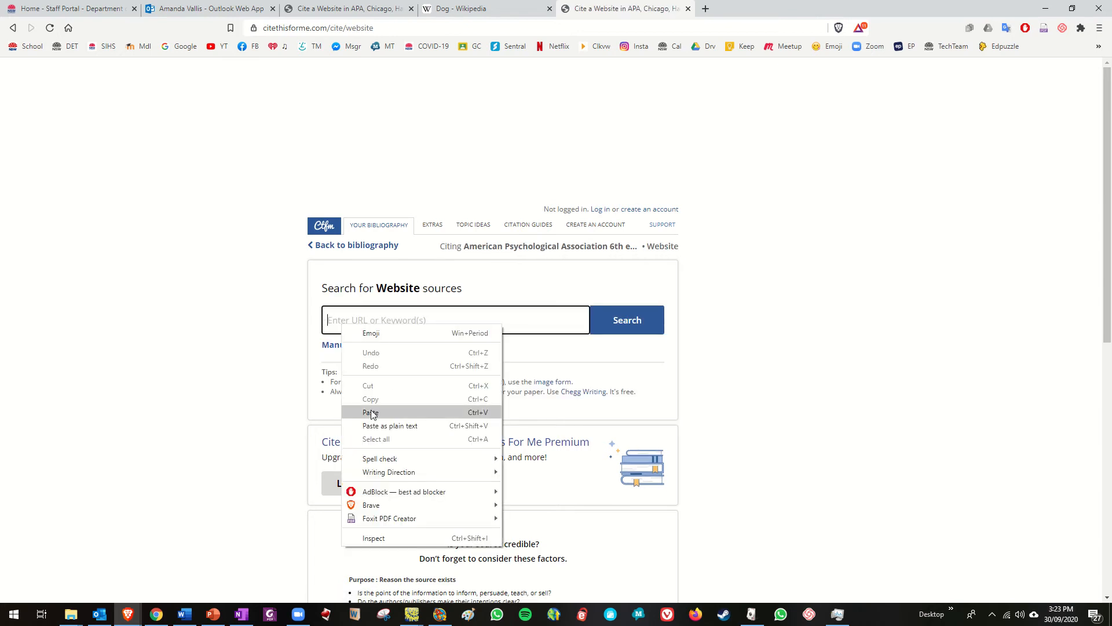
pyautogui.click(370, 412)
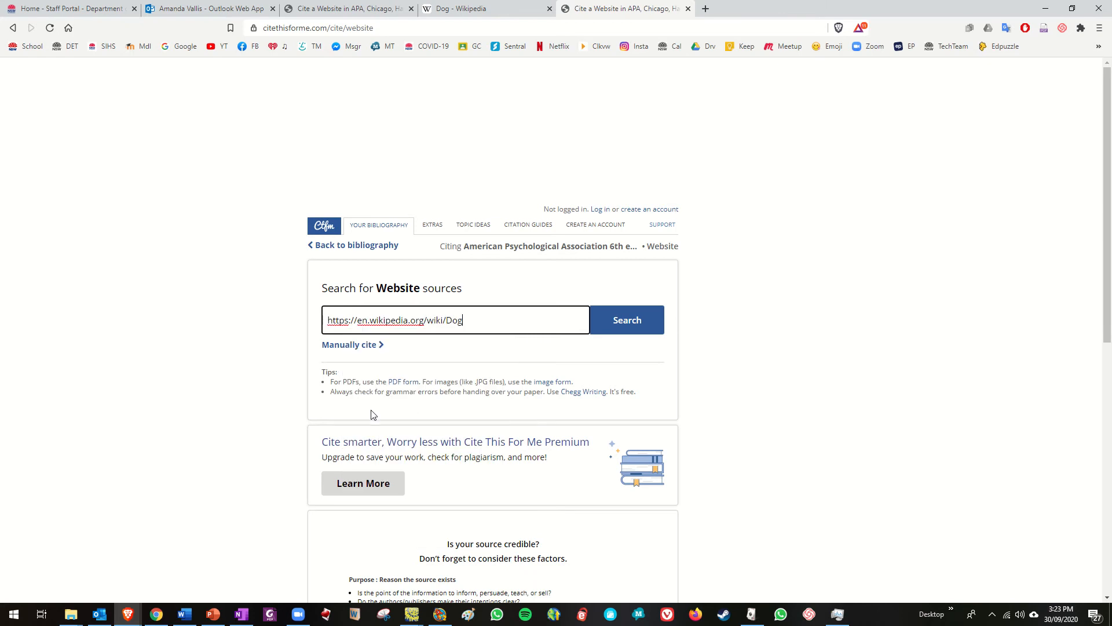
pyautogui.click(626, 319)
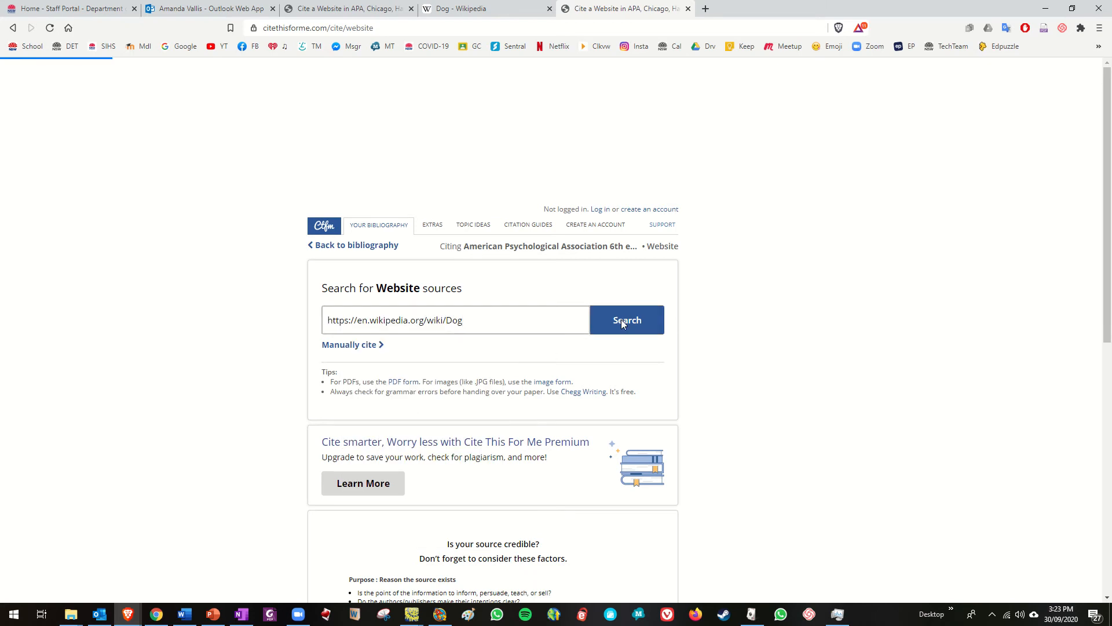
pyautogui.click(626, 320)
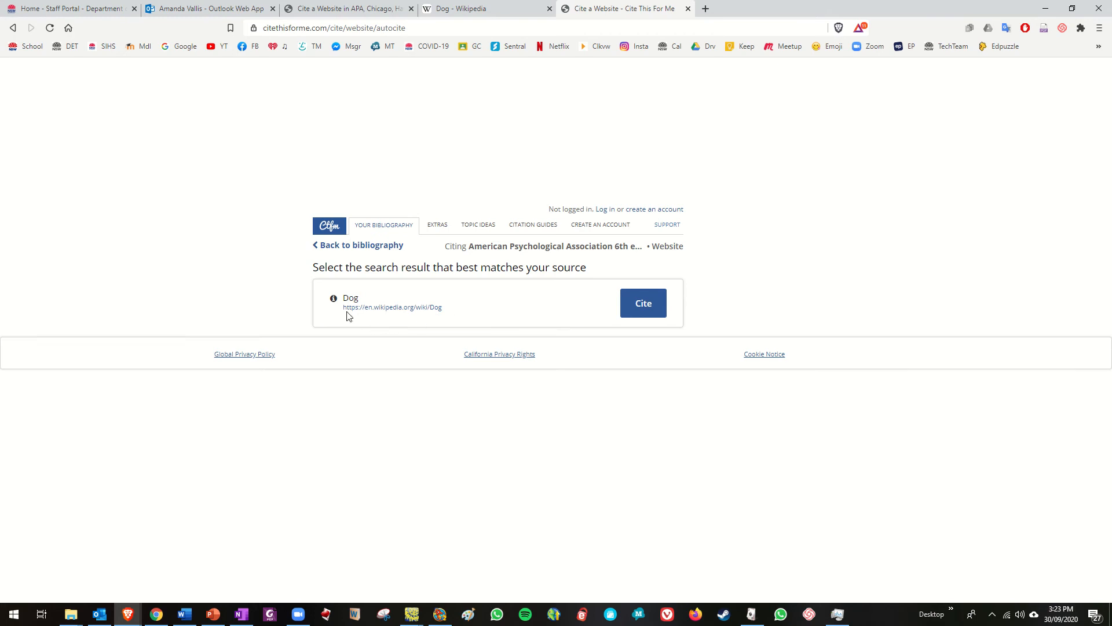
pyautogui.click(642, 303)
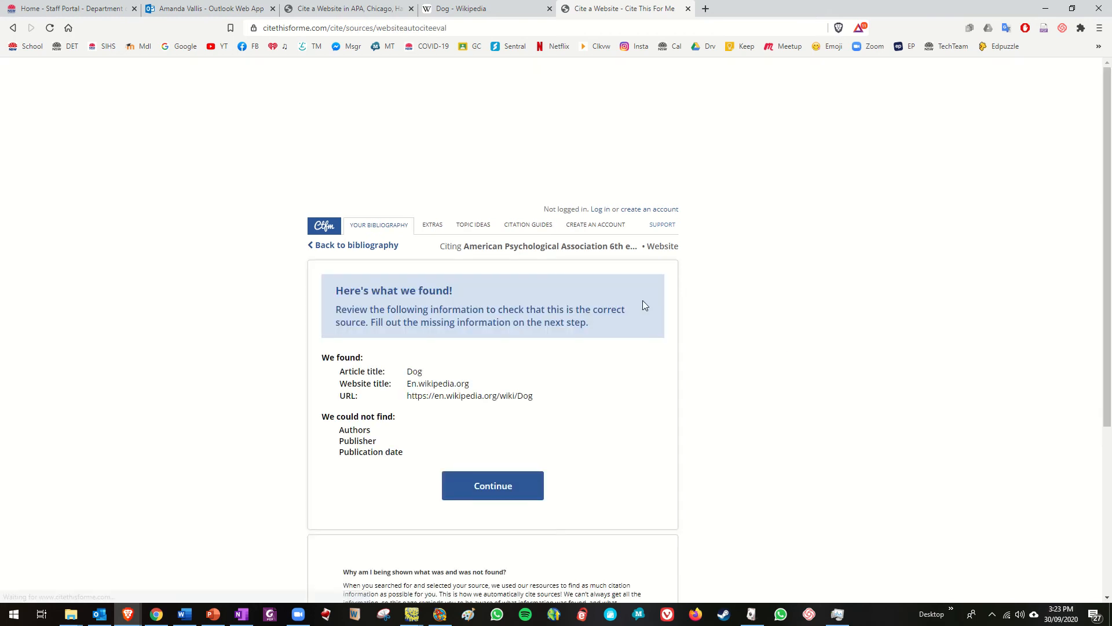
pyautogui.scroll(-3)
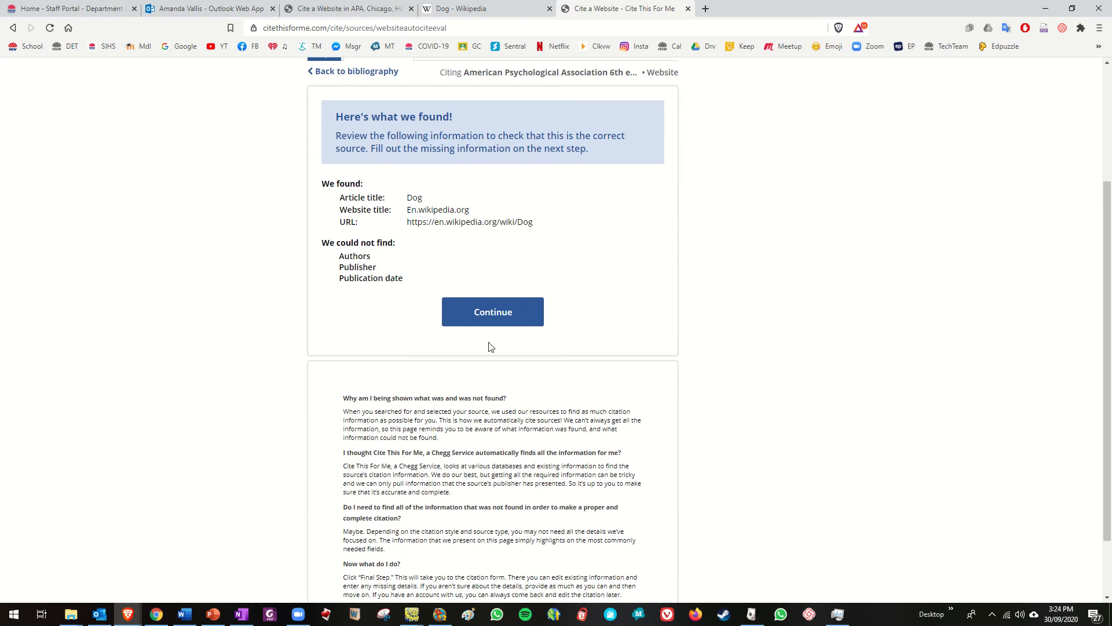
pyautogui.click(493, 311)
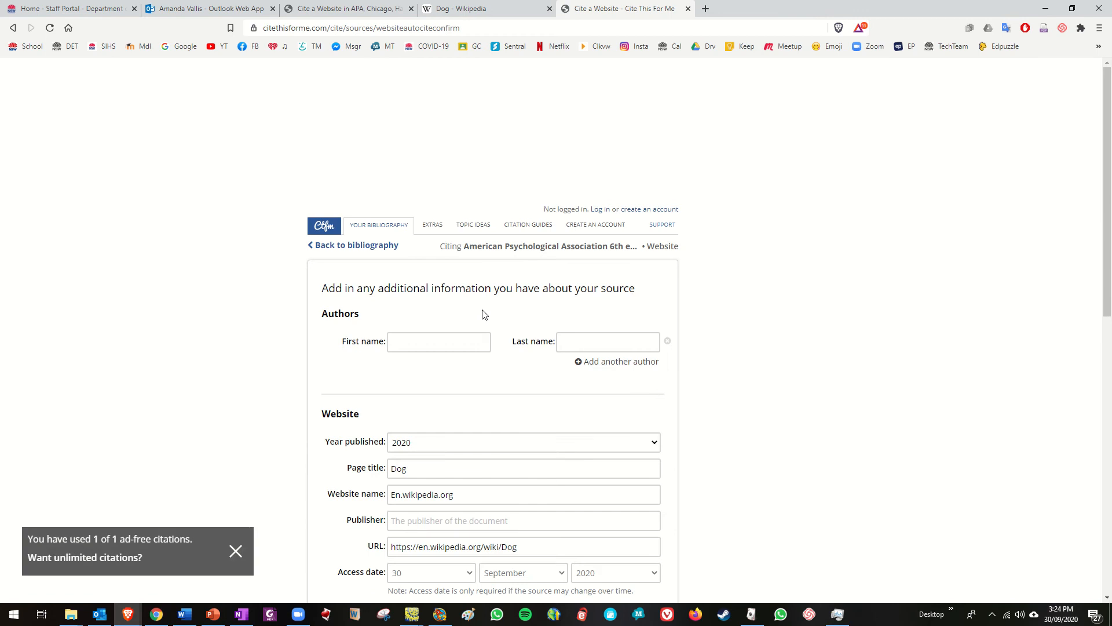
pyautogui.moveTo(673, 304)
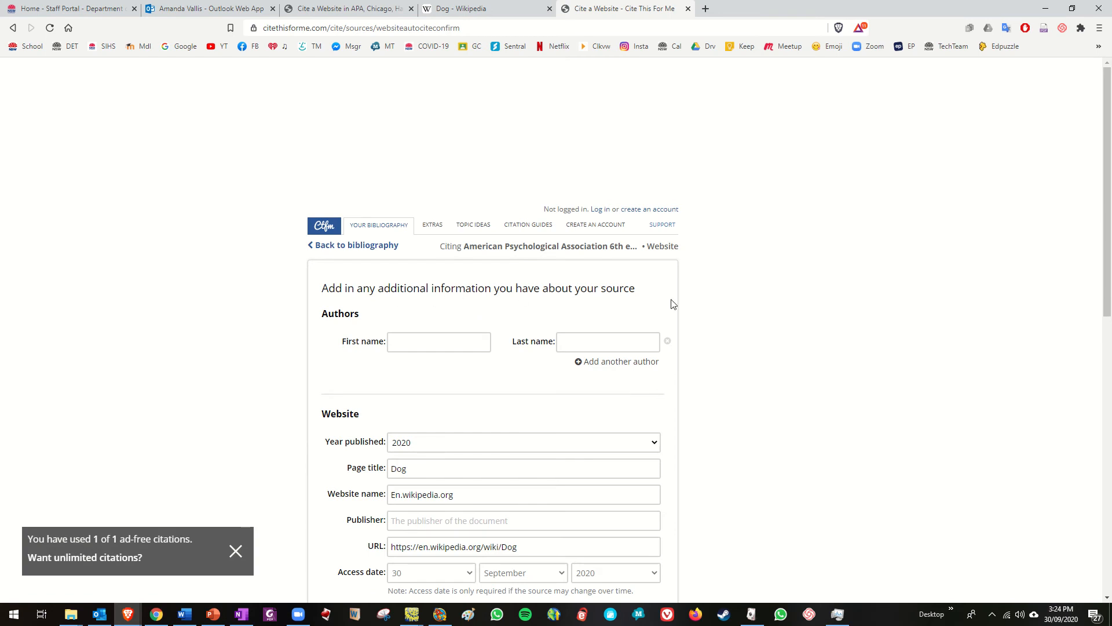
pyautogui.scroll(-3)
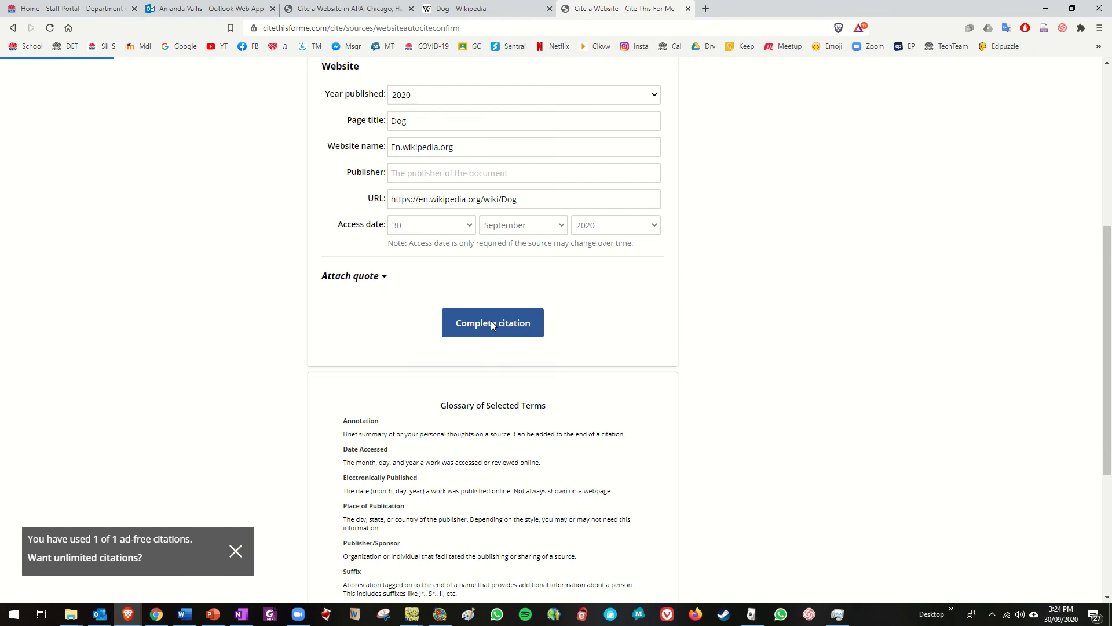
# - Complete the Dog citation, then open ad-blocker settings from the disable-ad-blocker prompt
pyautogui.click(492, 323)
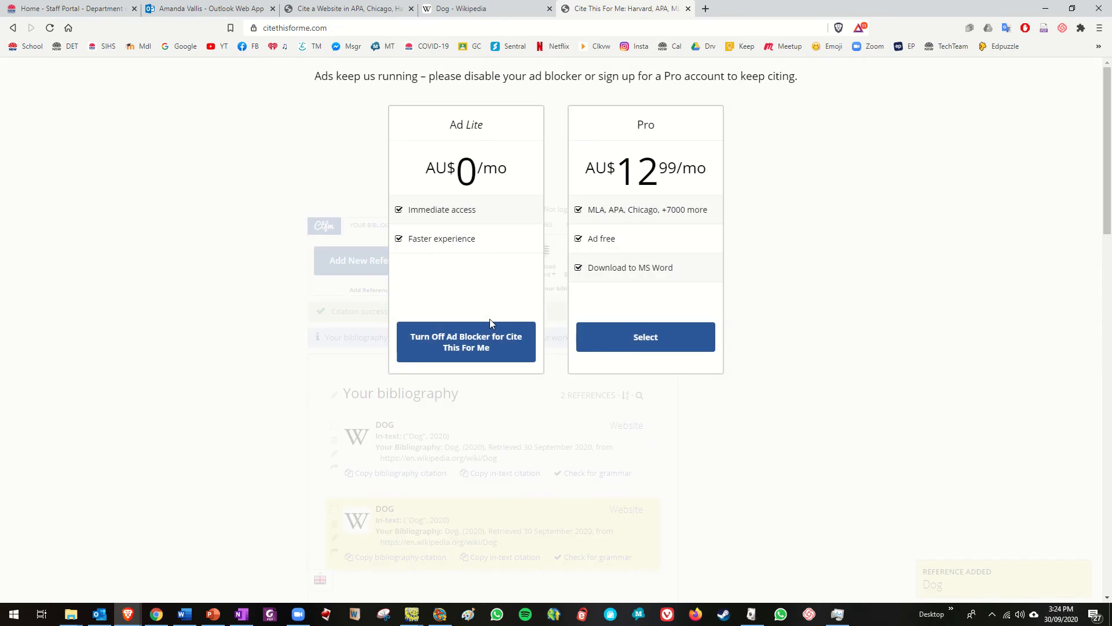
pyautogui.moveTo(461, 138)
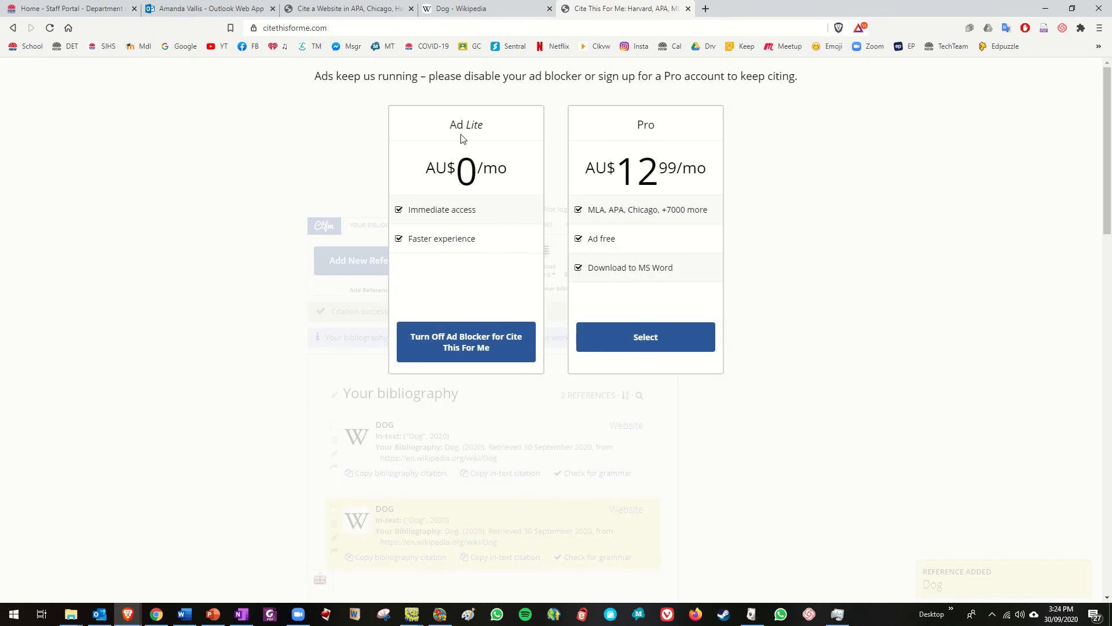
pyautogui.moveTo(470, 179)
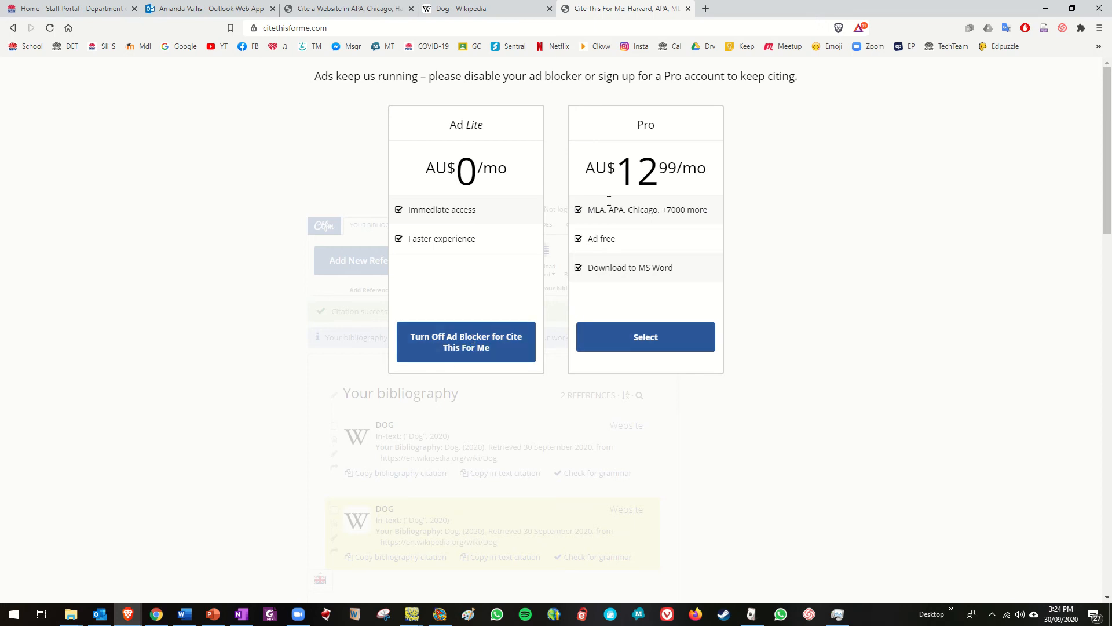
pyautogui.moveTo(479, 335)
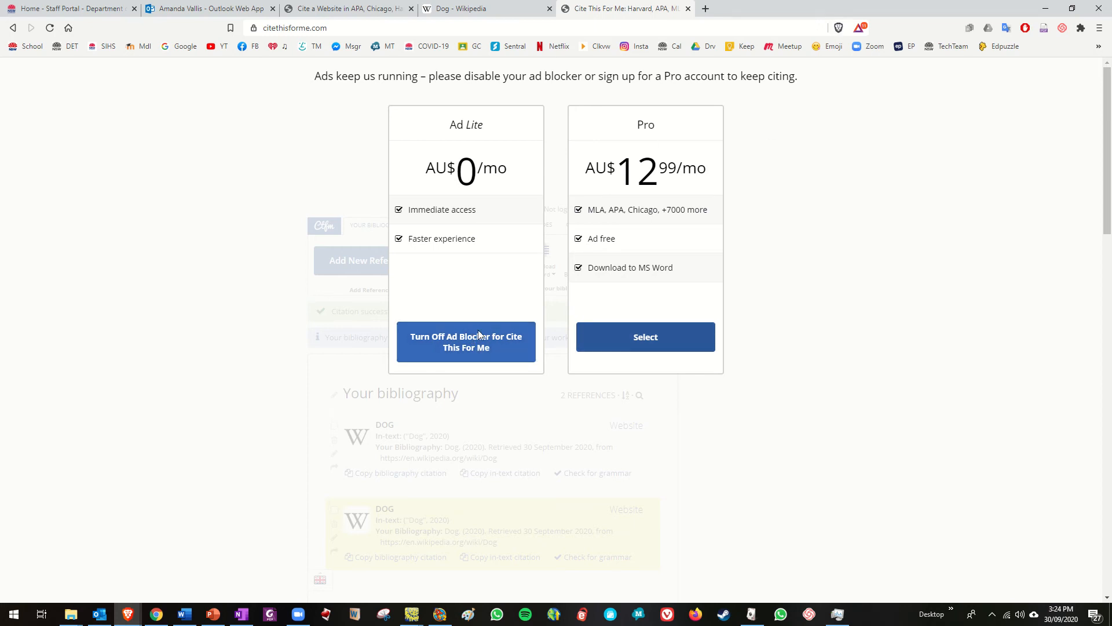
pyautogui.click(466, 341)
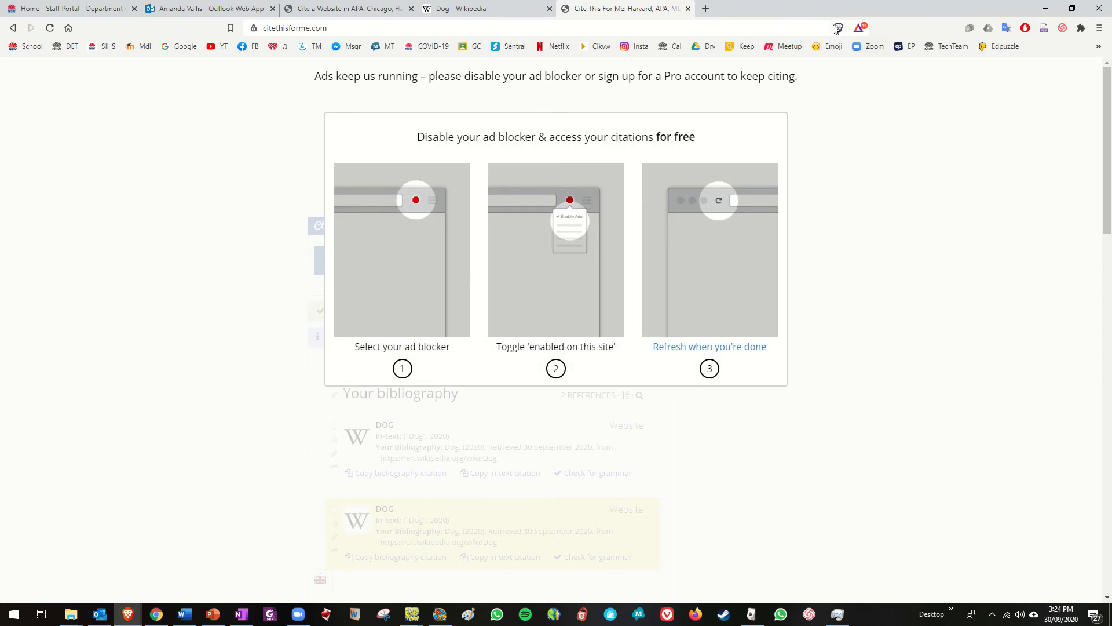
pyautogui.click(838, 28)
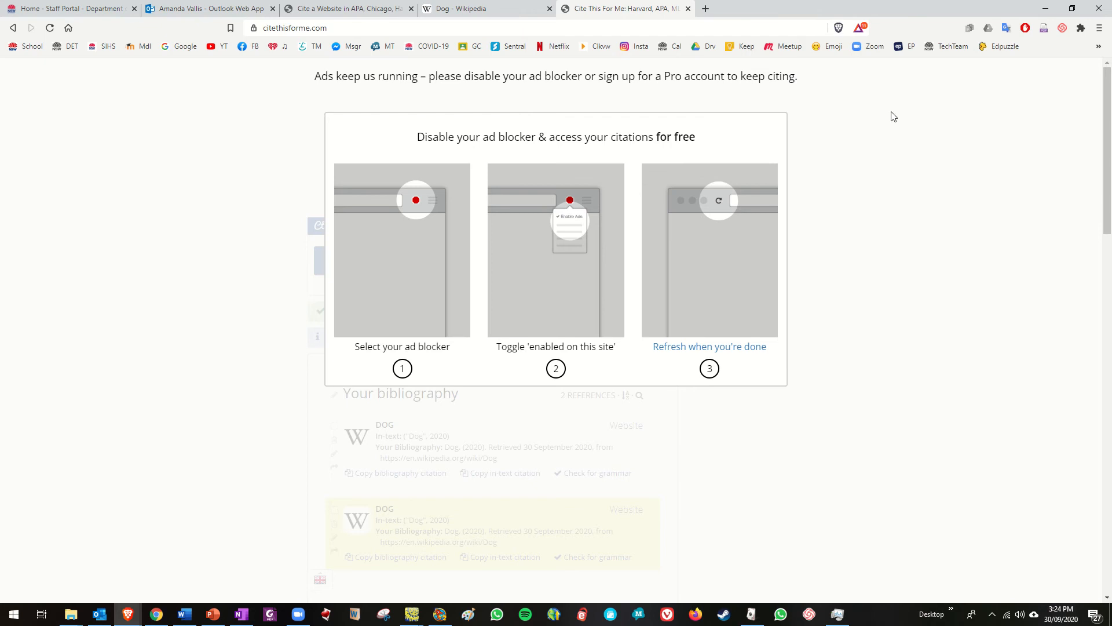
pyautogui.moveTo(787, 126)
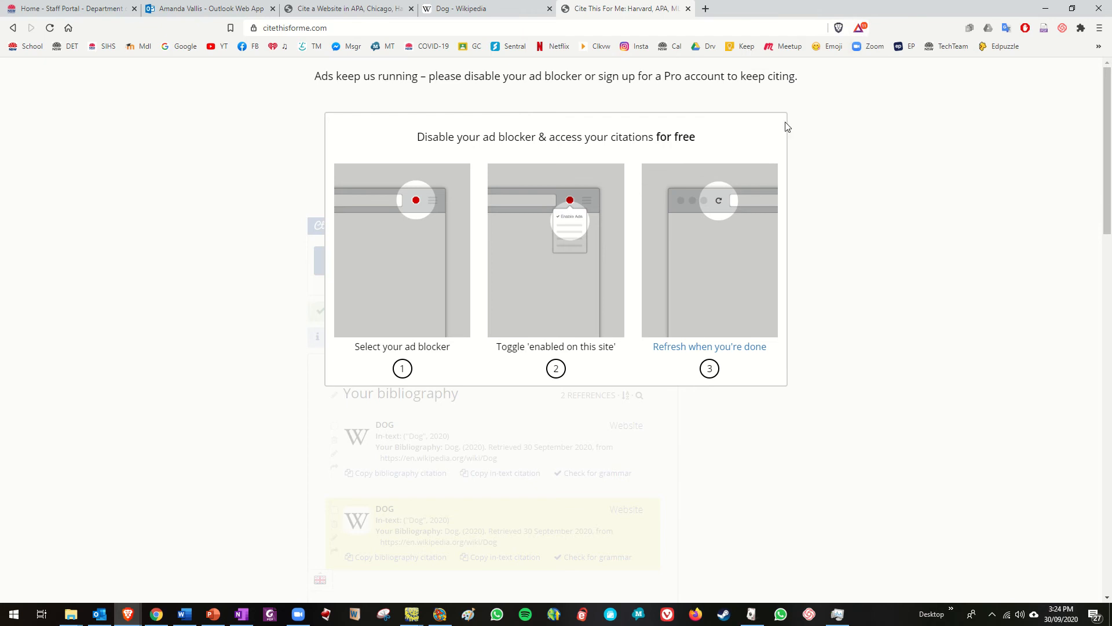
pyautogui.moveTo(652, 138)
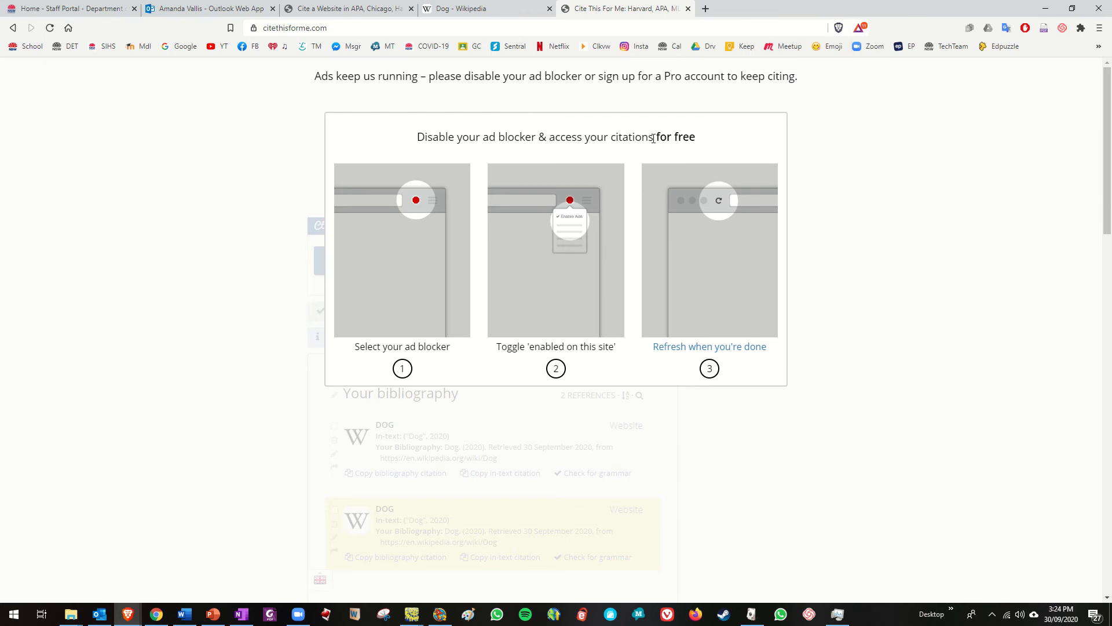
pyautogui.moveTo(929, 161)
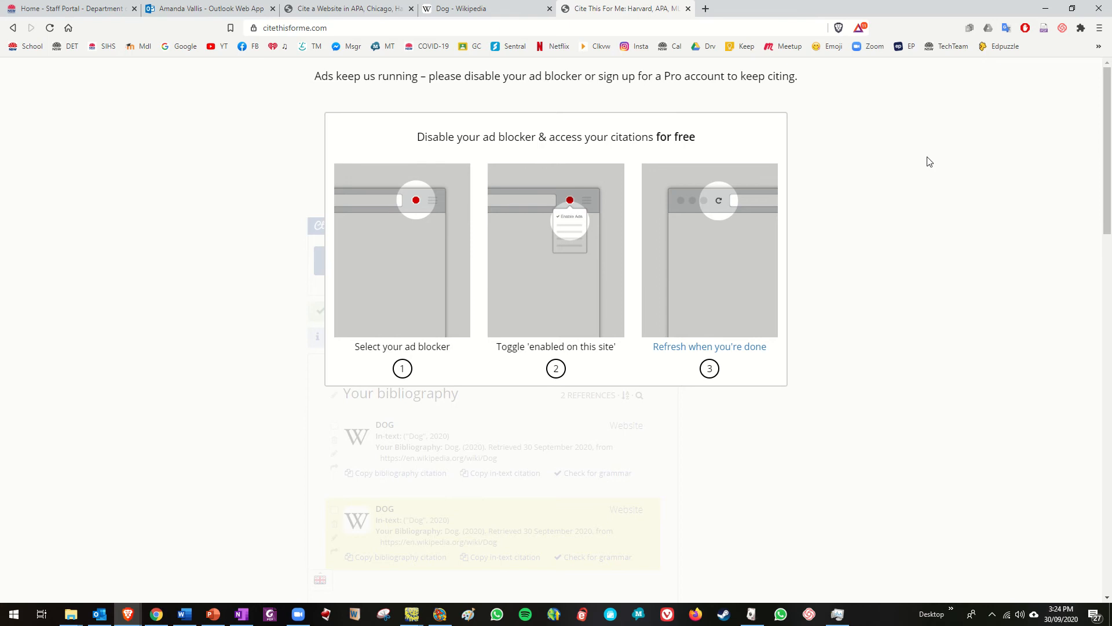
pyautogui.moveTo(540, 73)
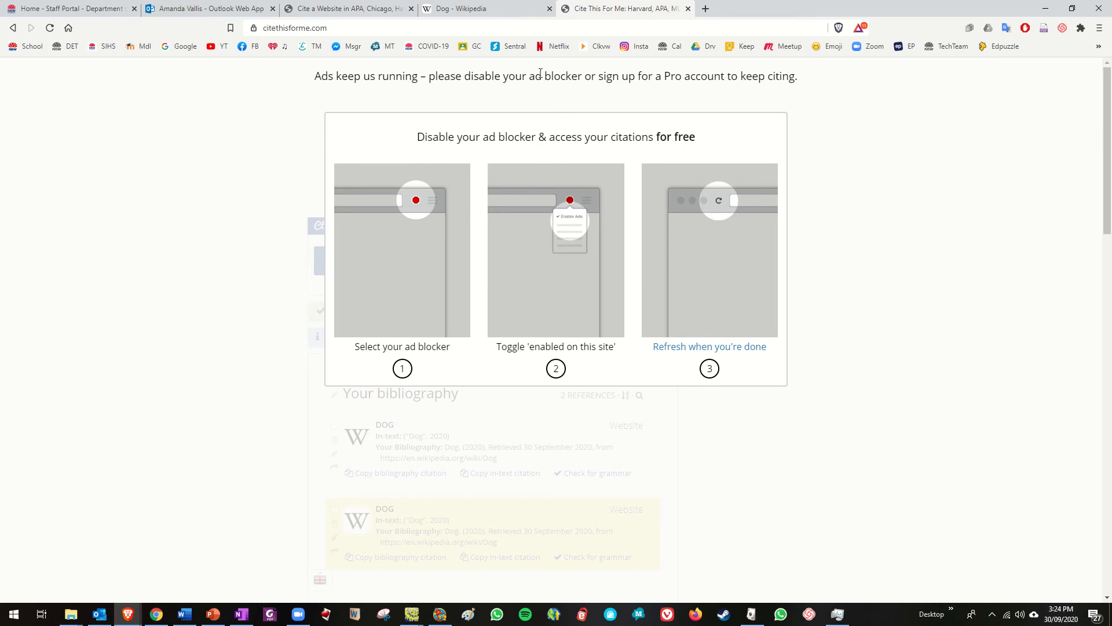
pyautogui.moveTo(991, 80)
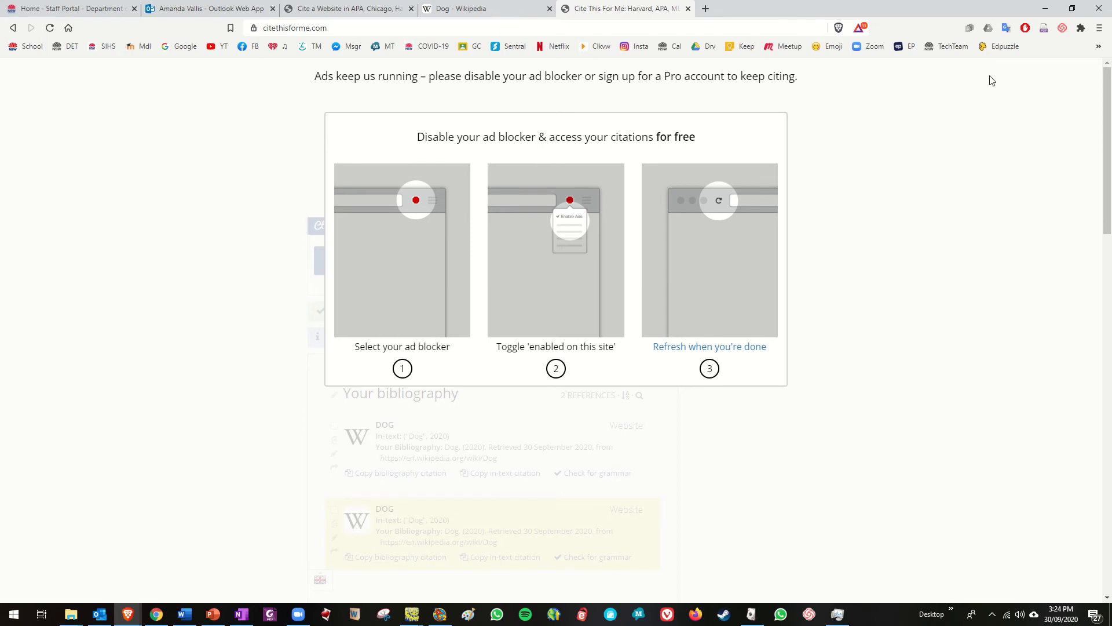
# - Exclude citethisforme.com in AdBlock using 'Don't run on pages on this site'
pyautogui.click(1026, 28)
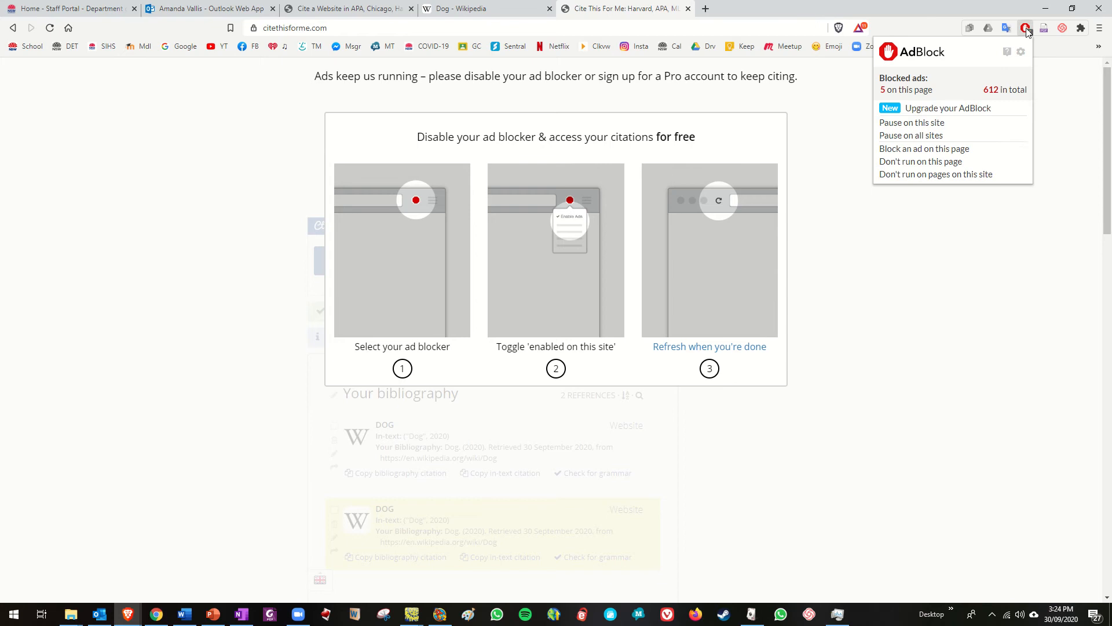
pyautogui.moveTo(936, 175)
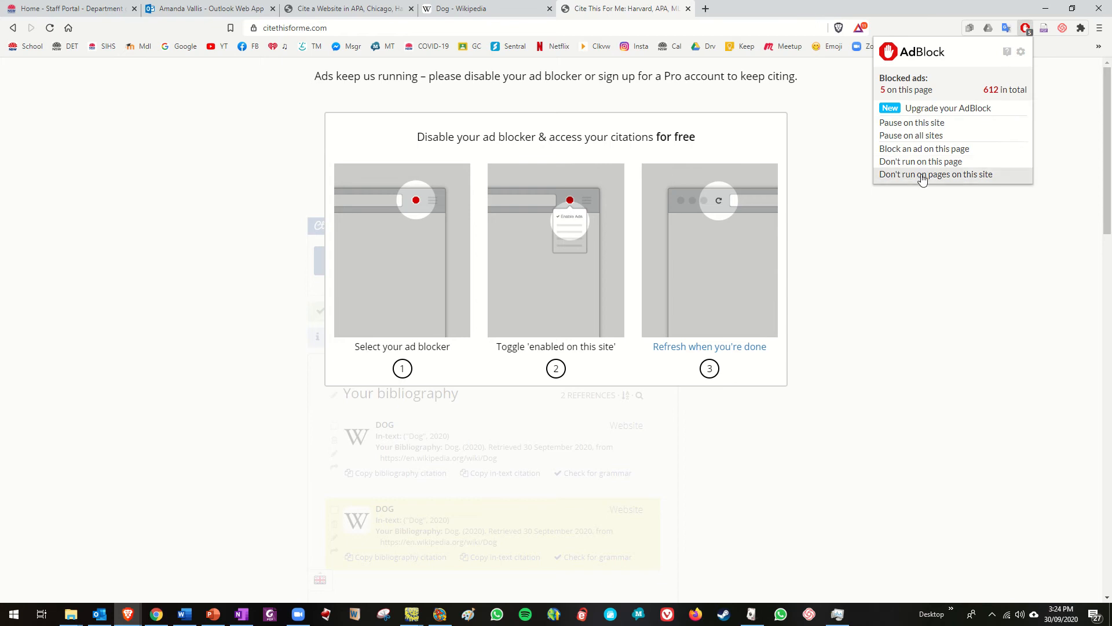
pyautogui.click(936, 174)
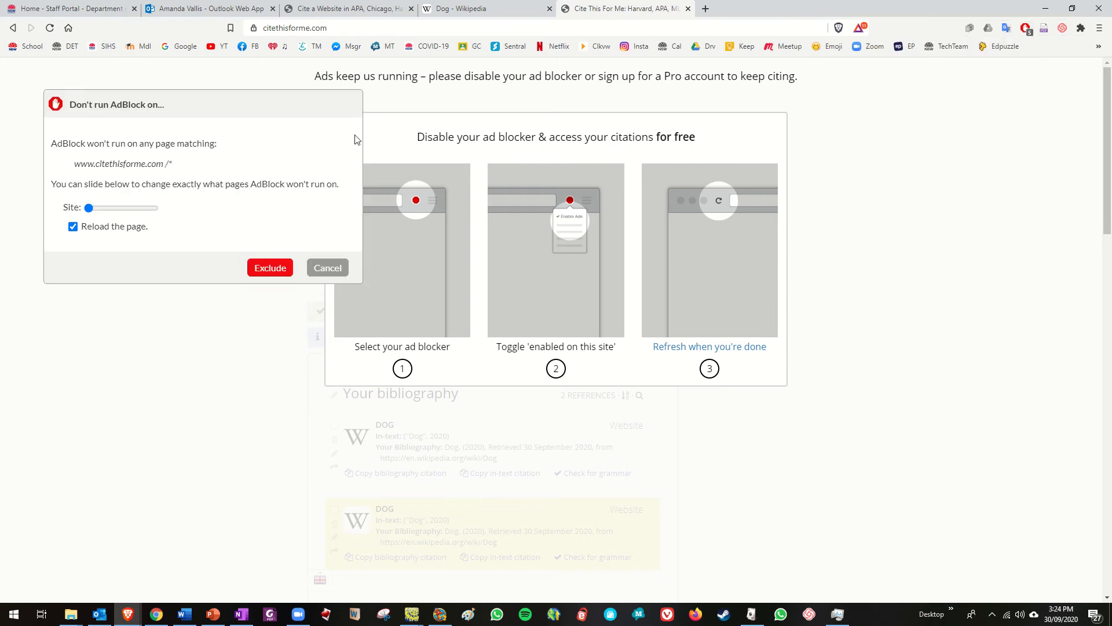
pyautogui.click(269, 267)
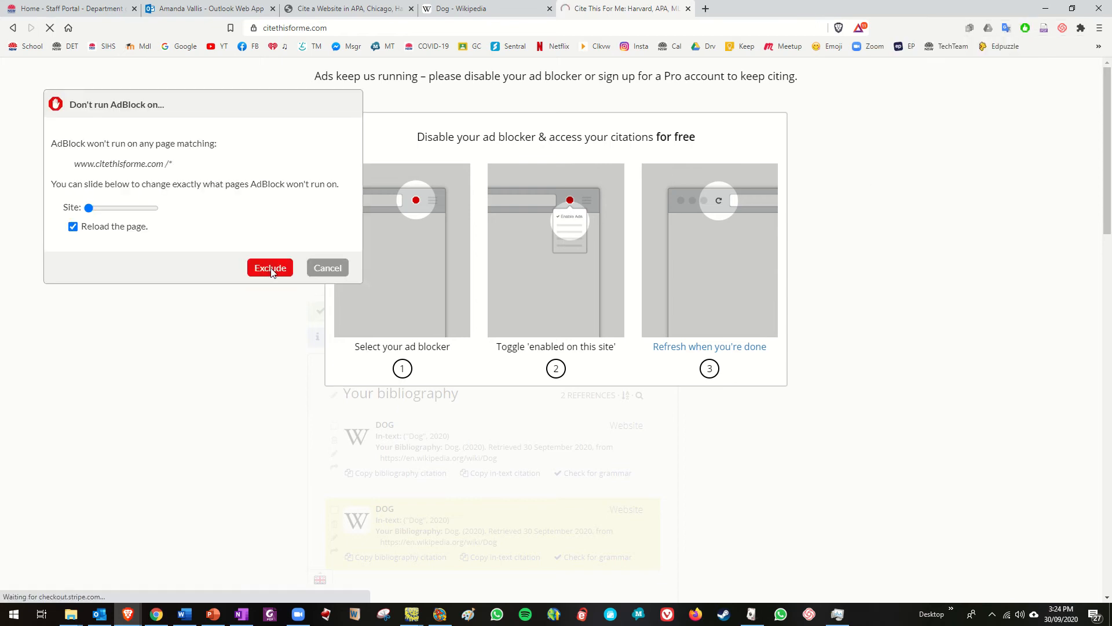
pyautogui.click(269, 268)
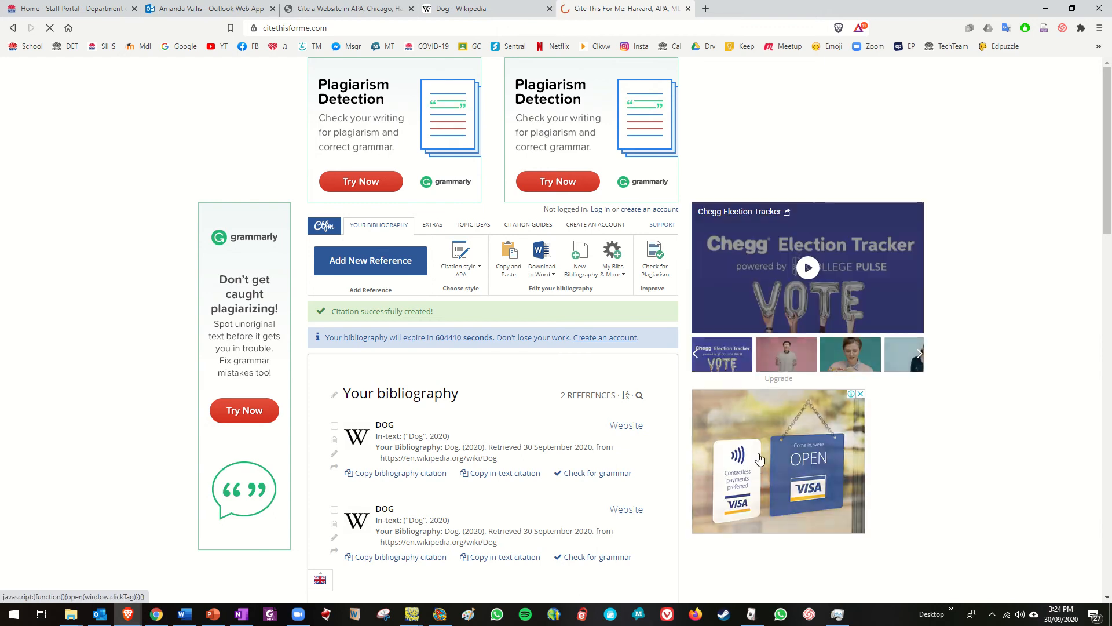
# - Copy the Dog bibliography citation, paste it into Word, then undo the paste
pyautogui.scroll(-3)
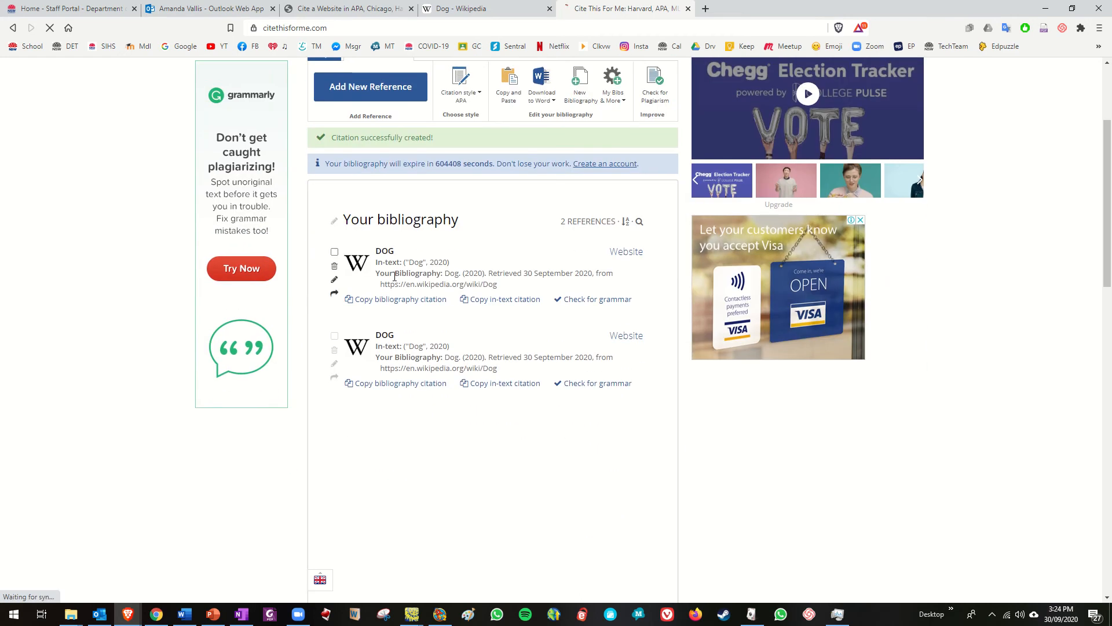
pyautogui.moveTo(396, 383)
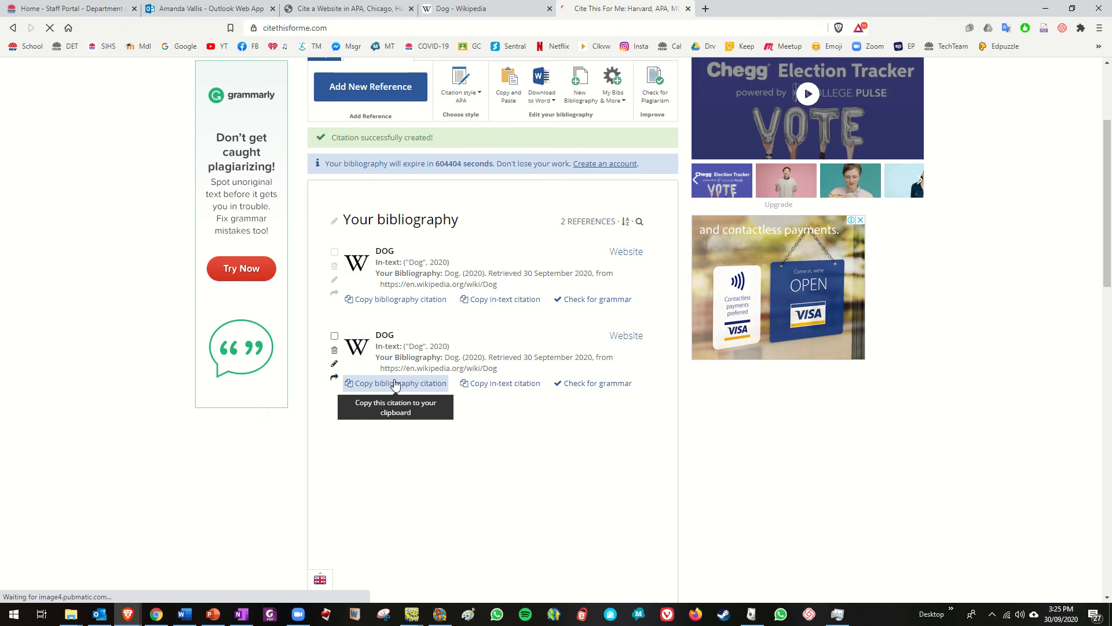
pyautogui.click(395, 383)
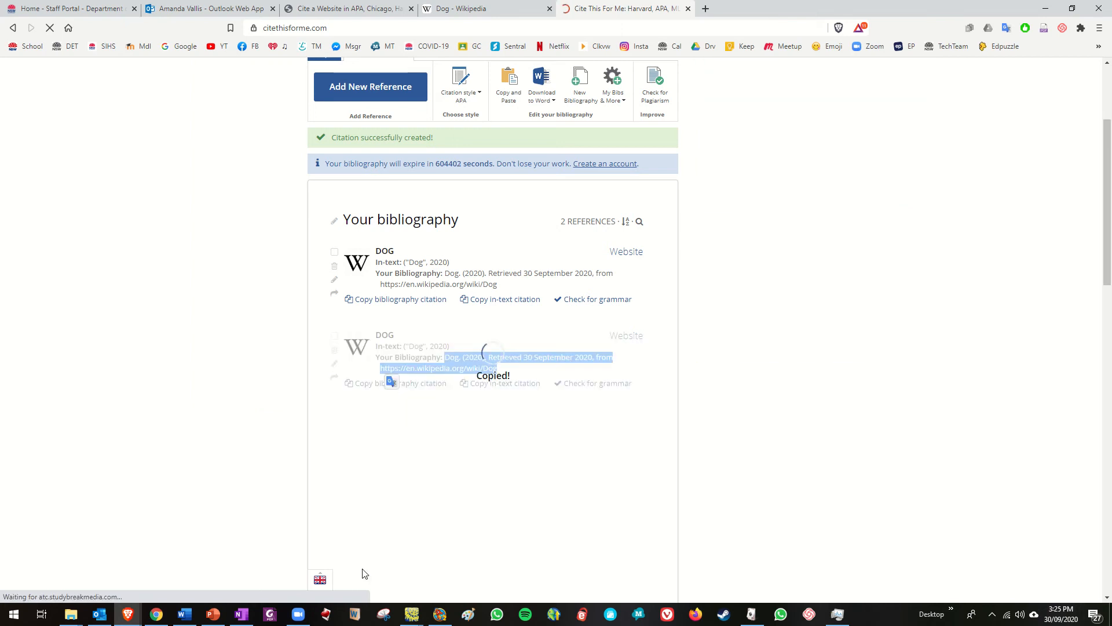
pyautogui.click(183, 618)
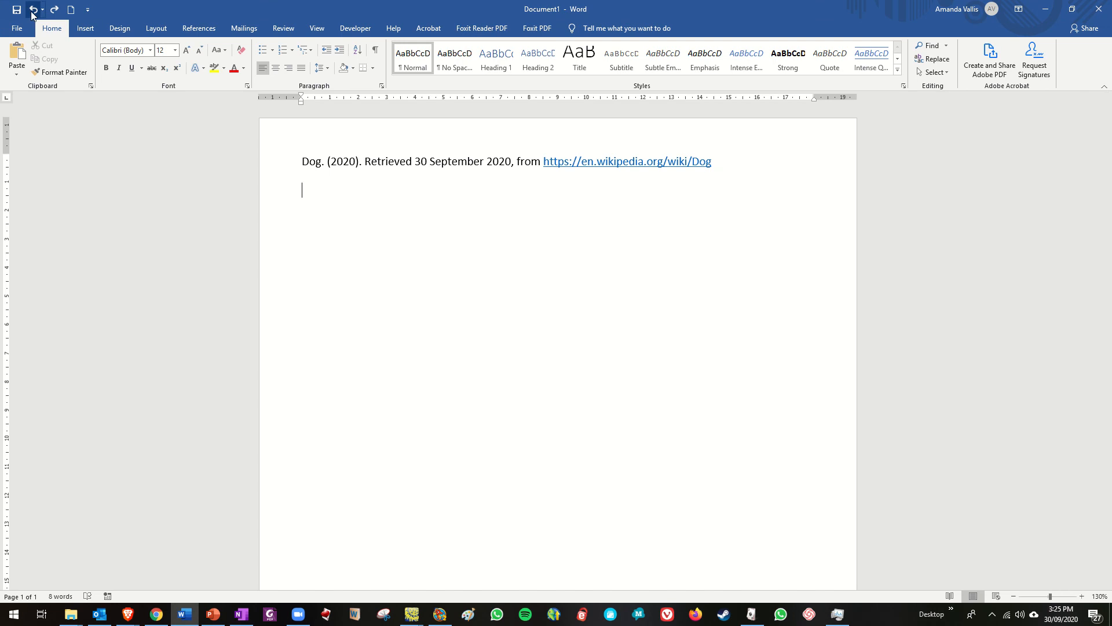
pyautogui.click(34, 10)
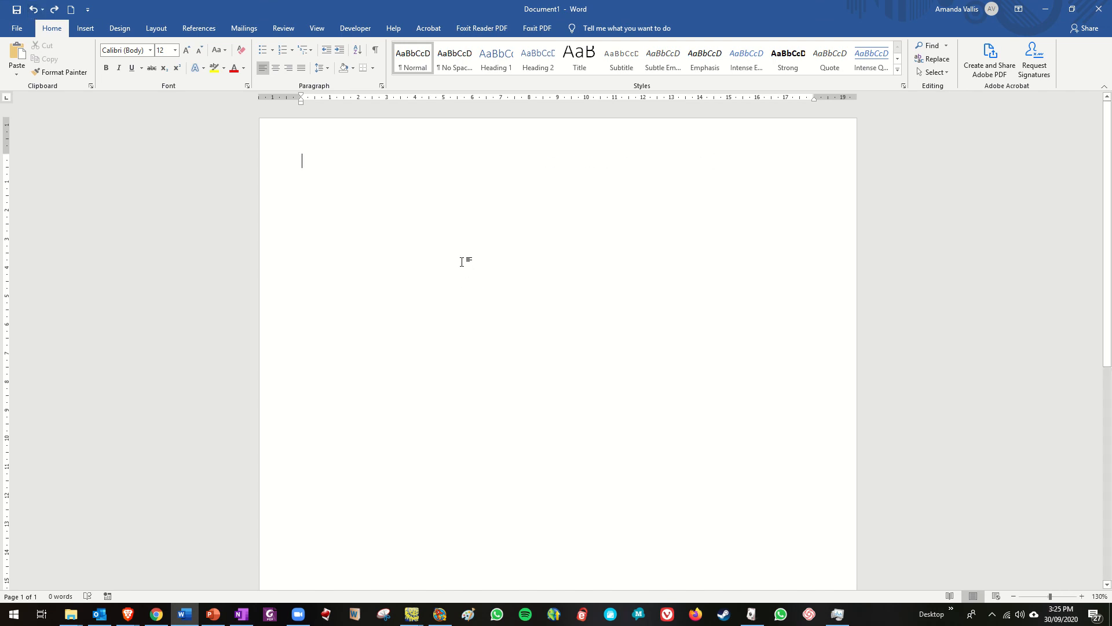
# - Type the 'Bibliography' heading, paste the Dog citation beneath it, and center the heading
pyautogui.write('Biblip')
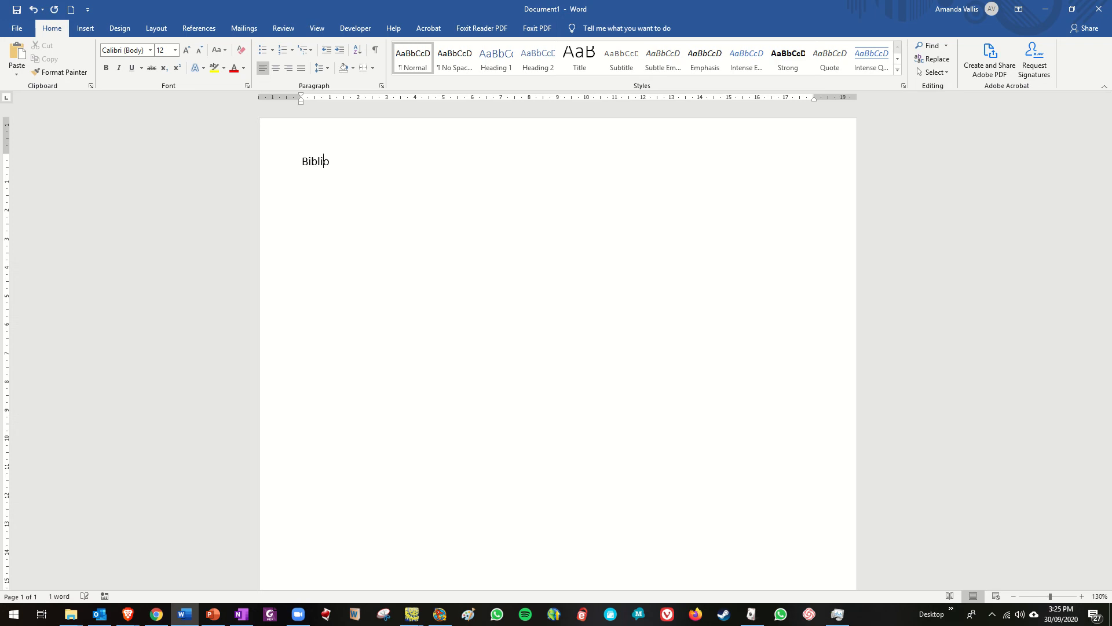
pyautogui.write('ography')
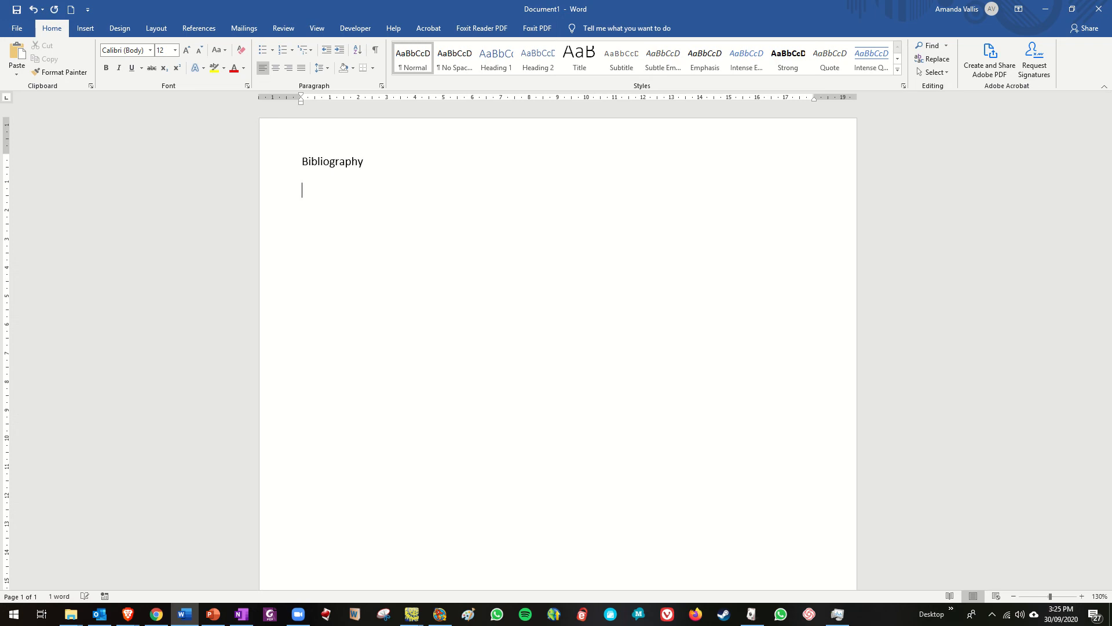
pyautogui.rightClick(328, 192)
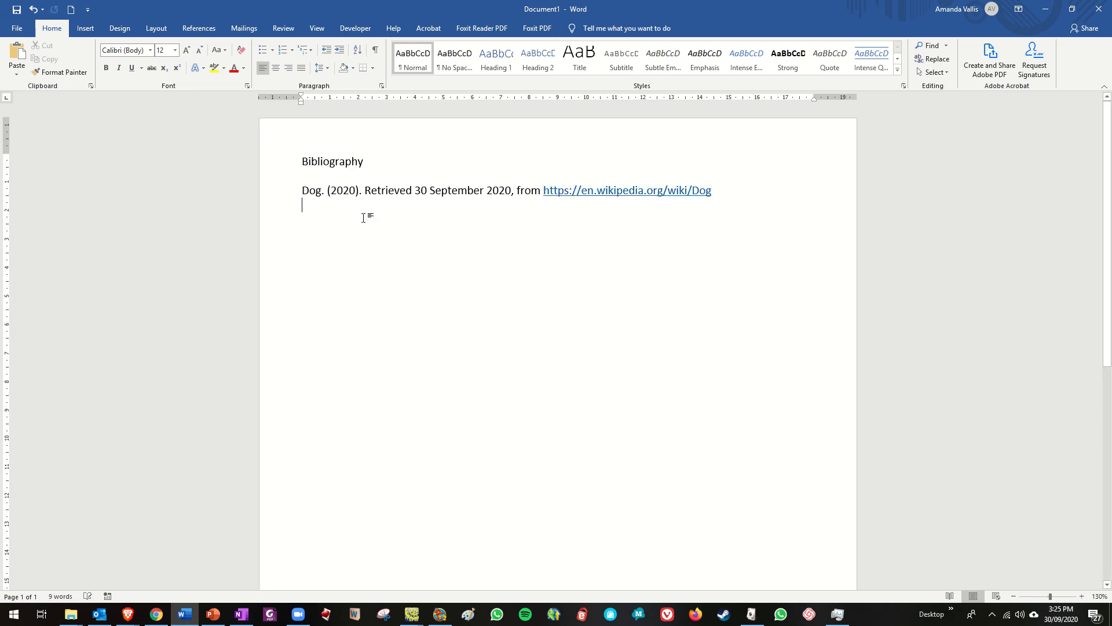
pyautogui.doubleClick(332, 161)
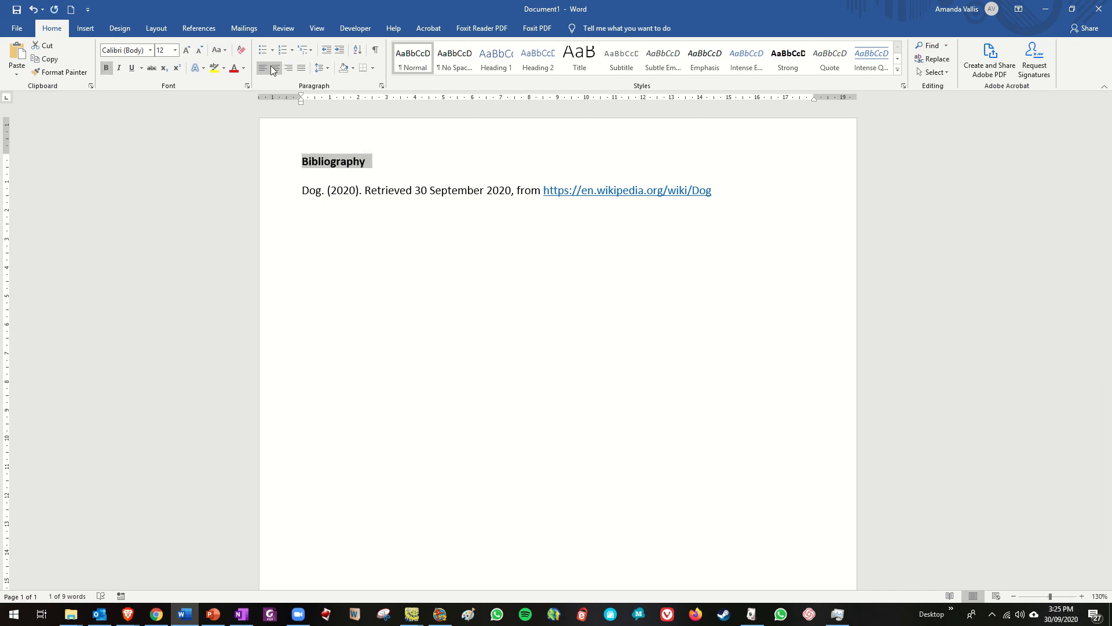
pyautogui.click(275, 68)
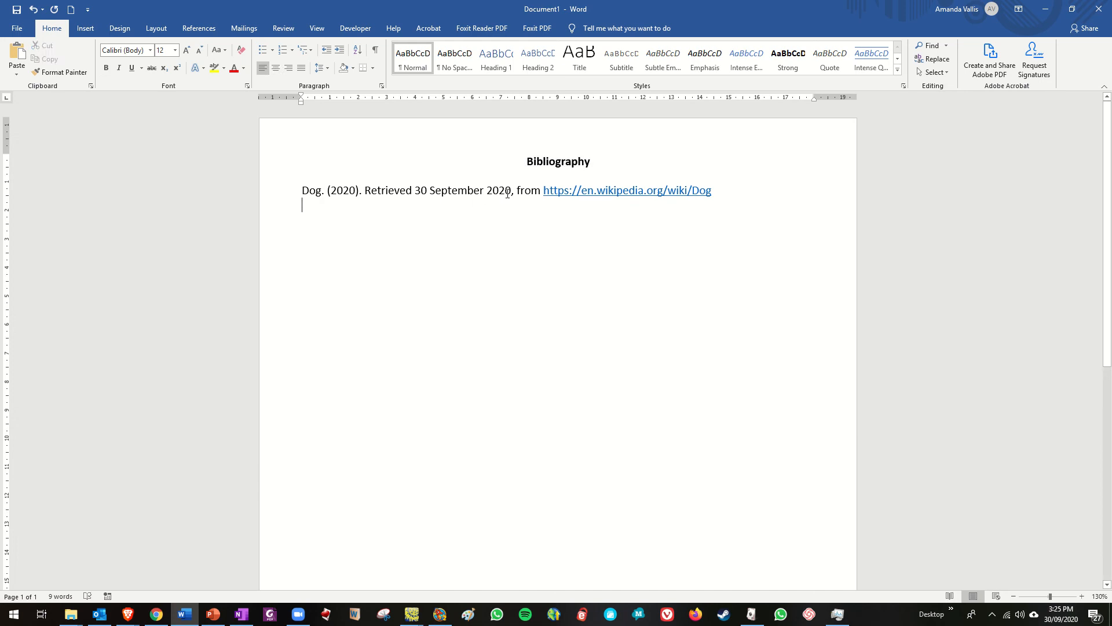
pyautogui.moveTo(281, 530)
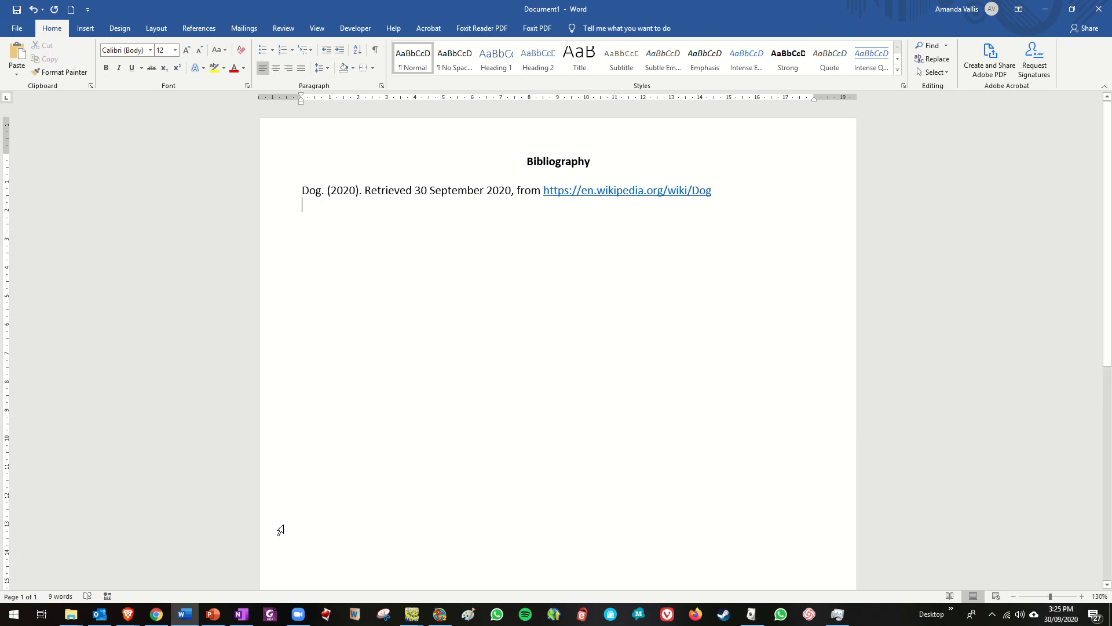
pyautogui.moveTo(184, 614)
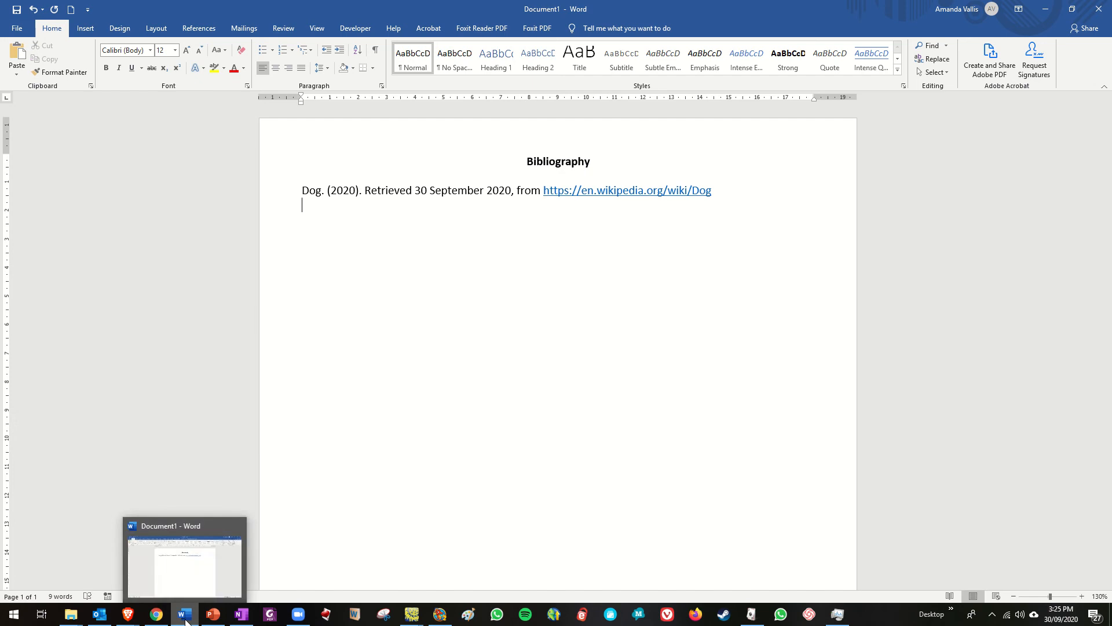
# - Return to the browser and dismiss the ad-blocker confirmation and premium overlay
pyautogui.click(127, 614)
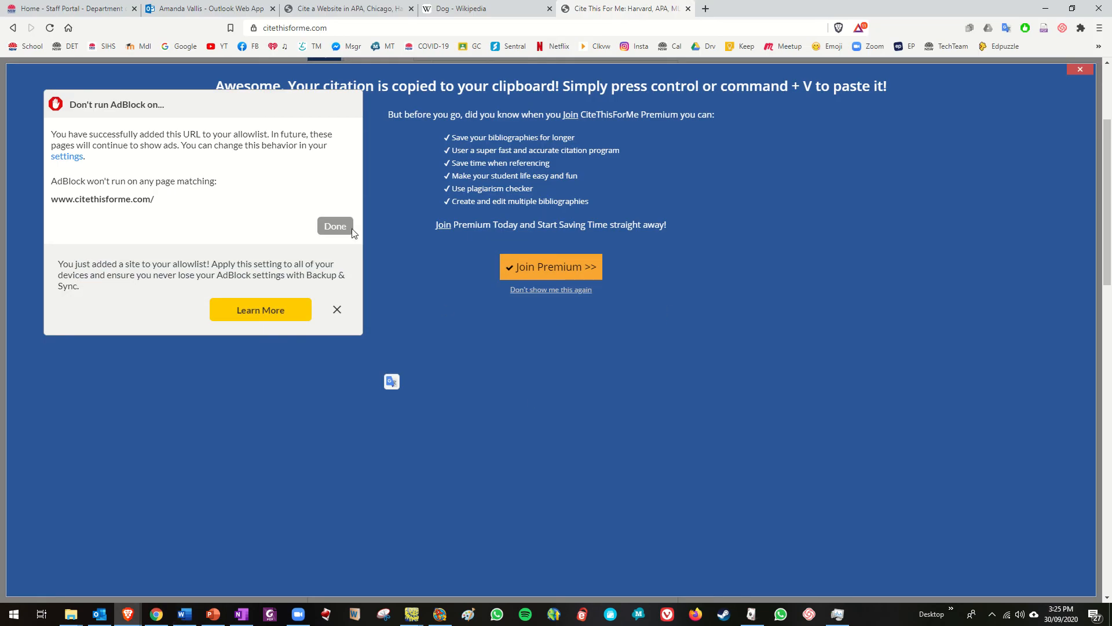
pyautogui.click(334, 225)
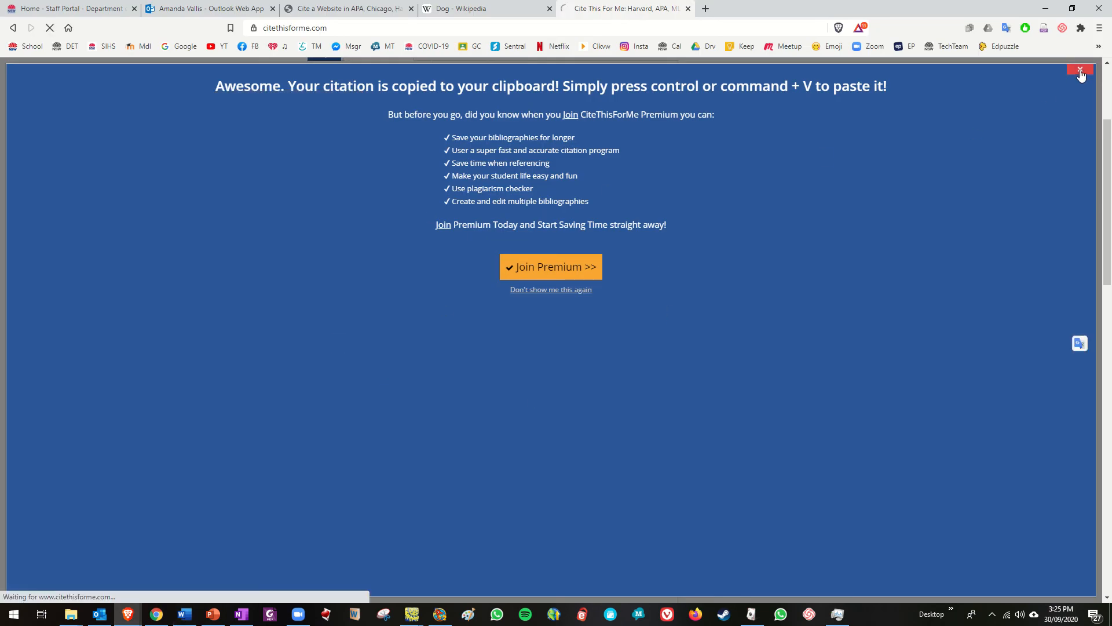
pyautogui.click(1079, 70)
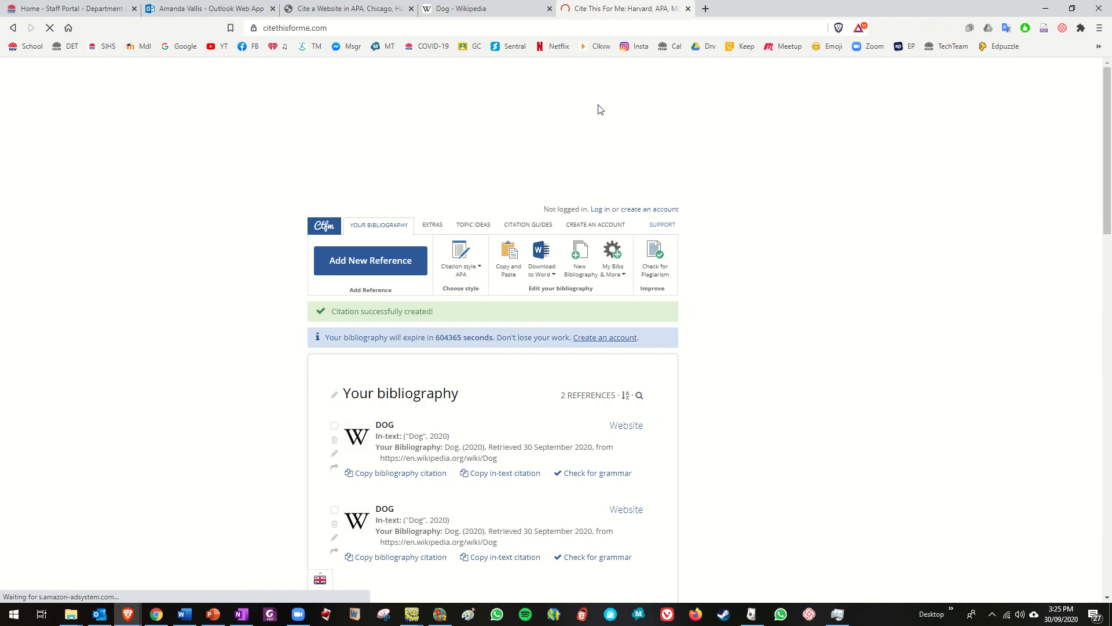
# - Open the Petfinder List of Dog Breeds result from the dog search results
pyautogui.click(486, 9)
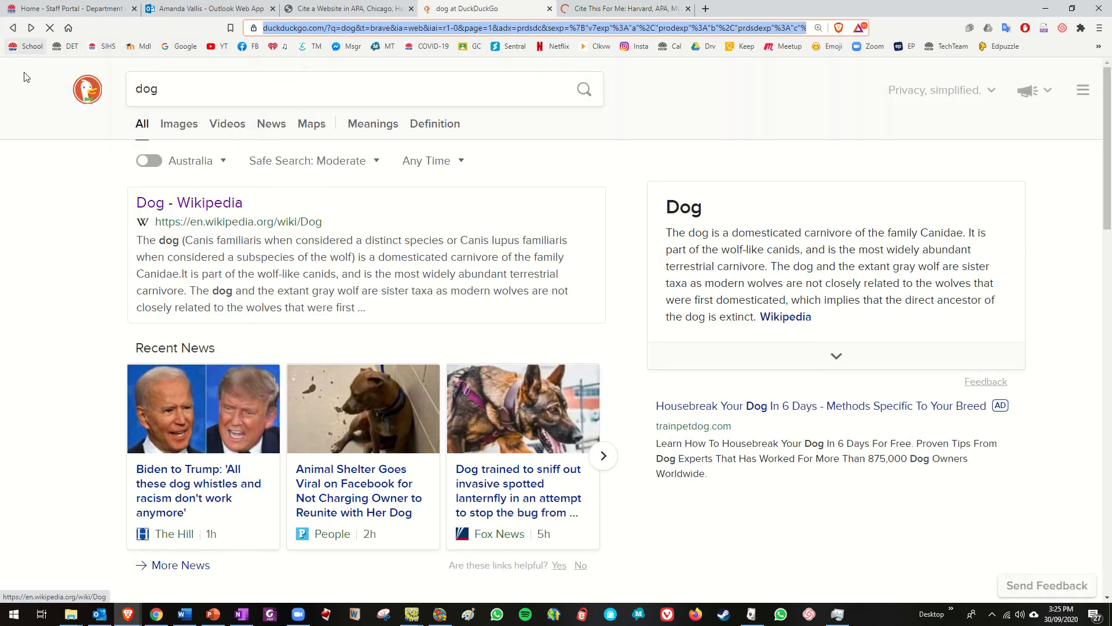
pyautogui.scroll(-3)
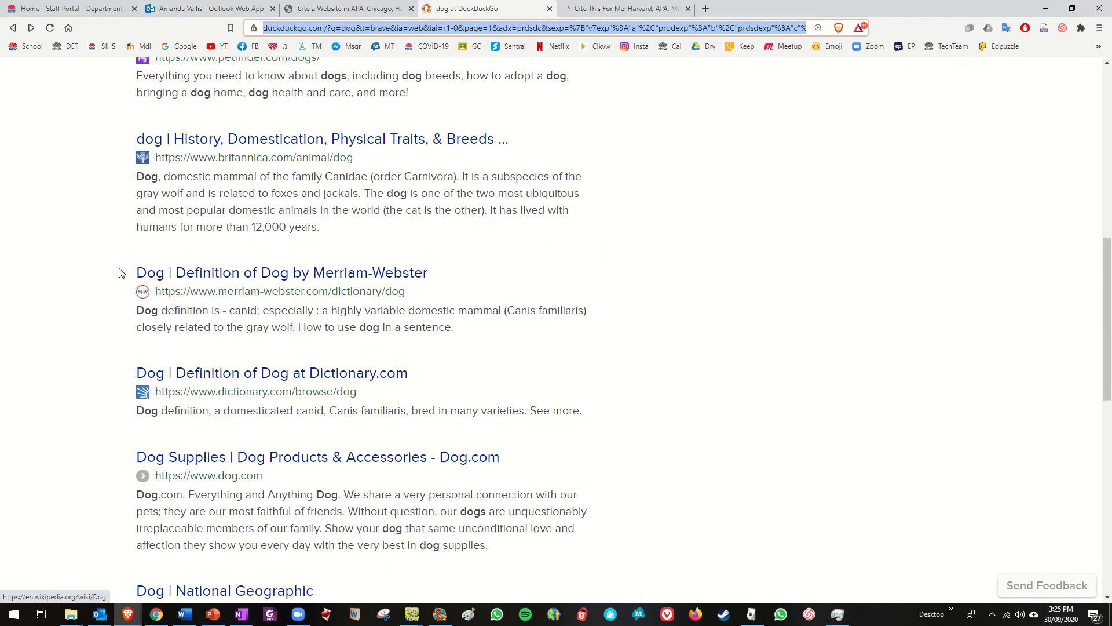
pyautogui.scroll(-3)
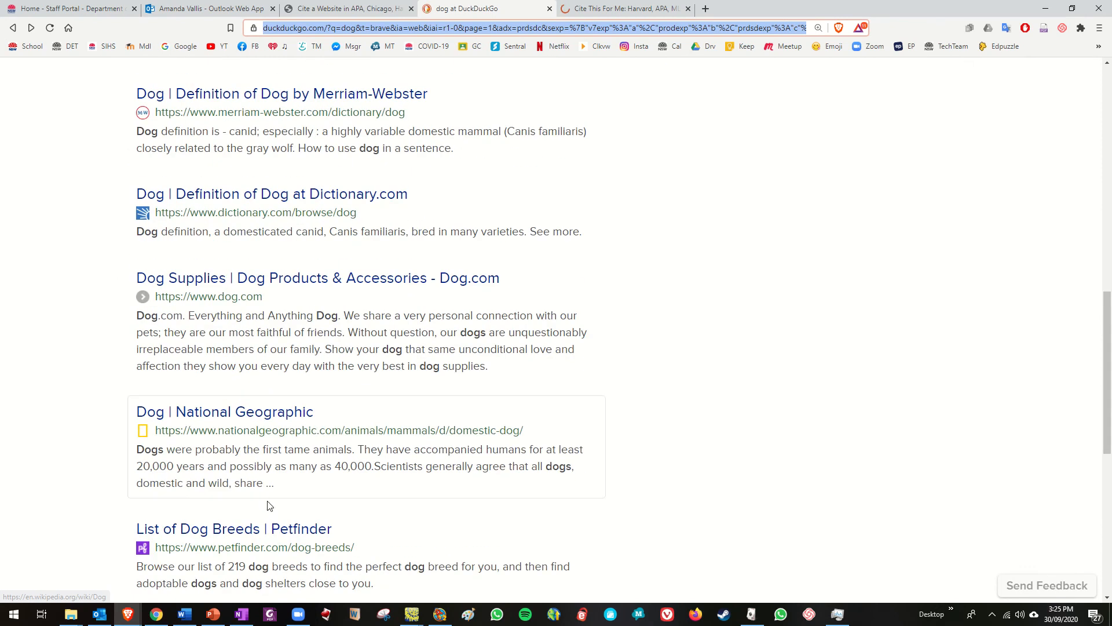
pyautogui.click(233, 528)
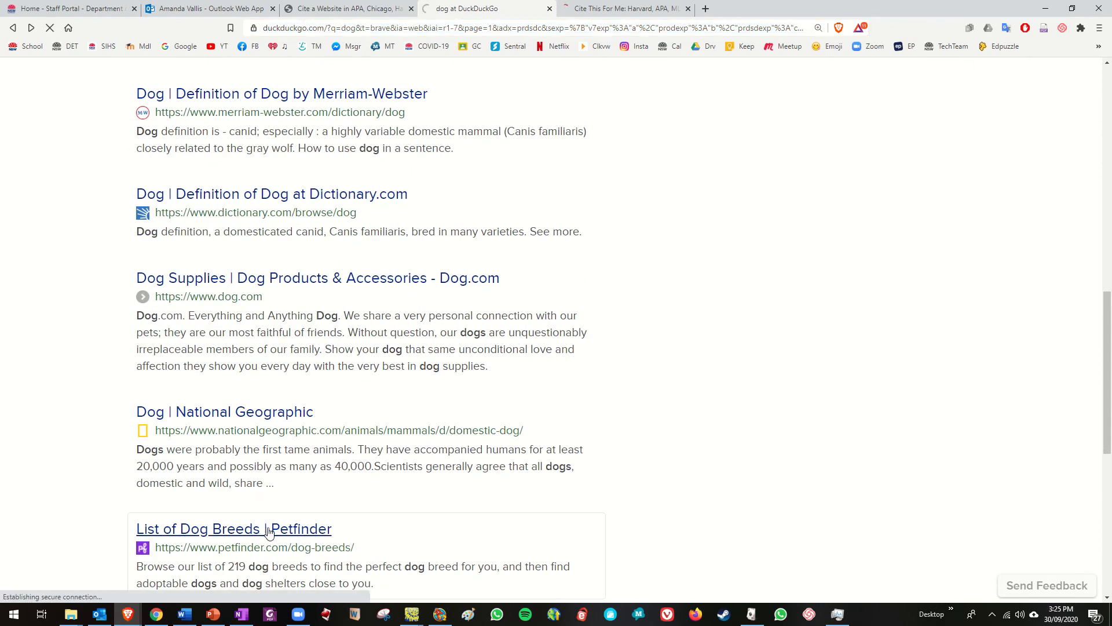
pyautogui.moveTo(731, 200)
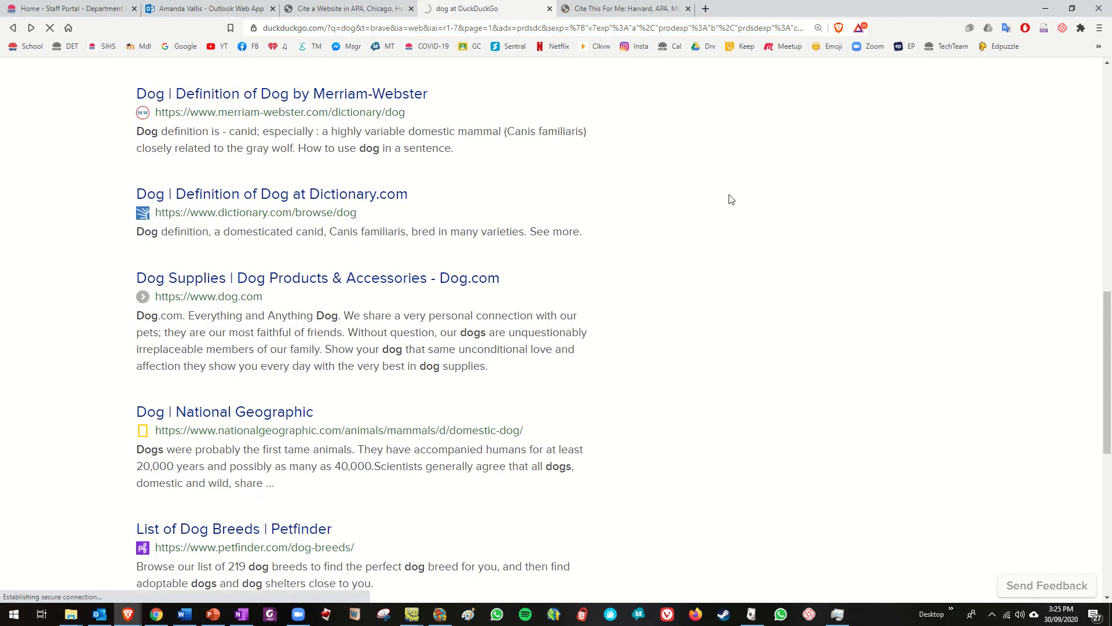
pyautogui.click(234, 529)
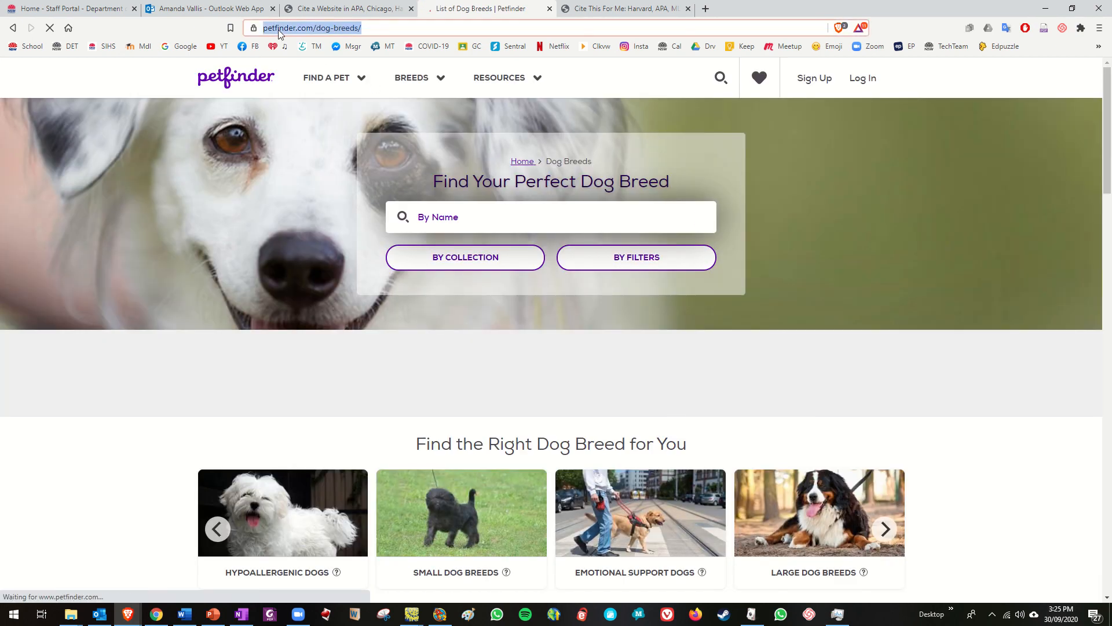
# - Copy the Petfinder page URL and begin a new reference in Cite This For Me
pyautogui.rightClick(313, 27)
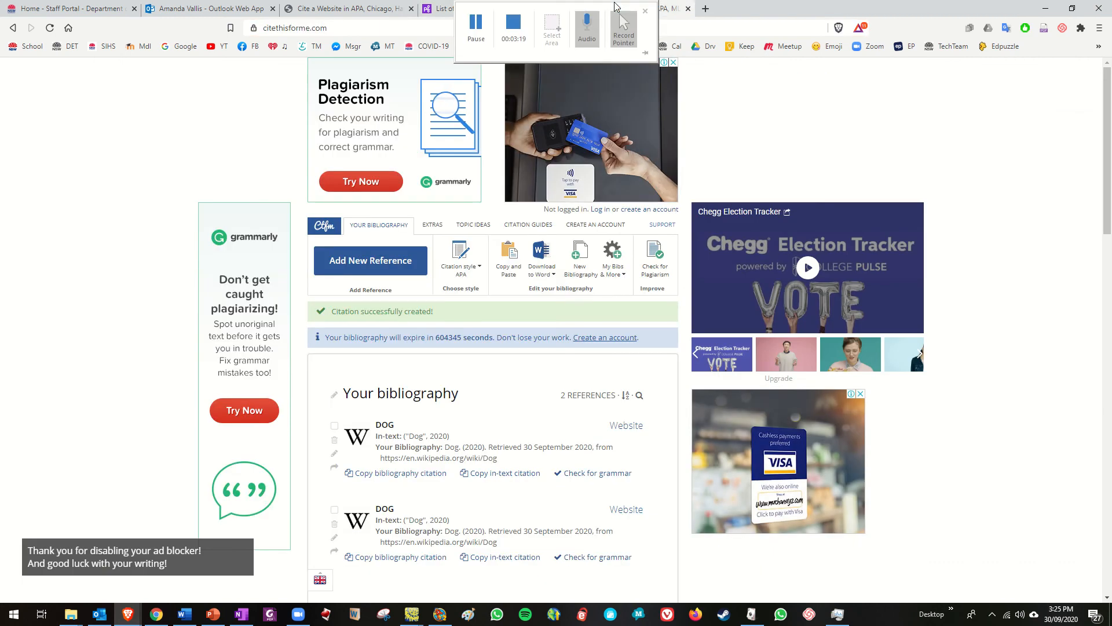
pyautogui.click(370, 260)
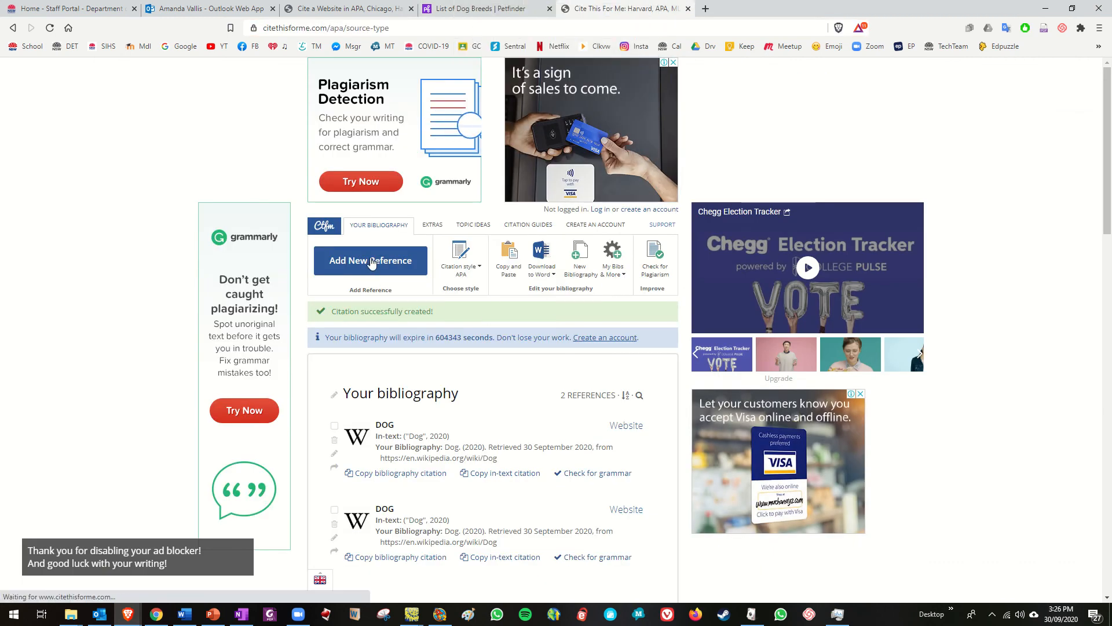
pyautogui.click(369, 260)
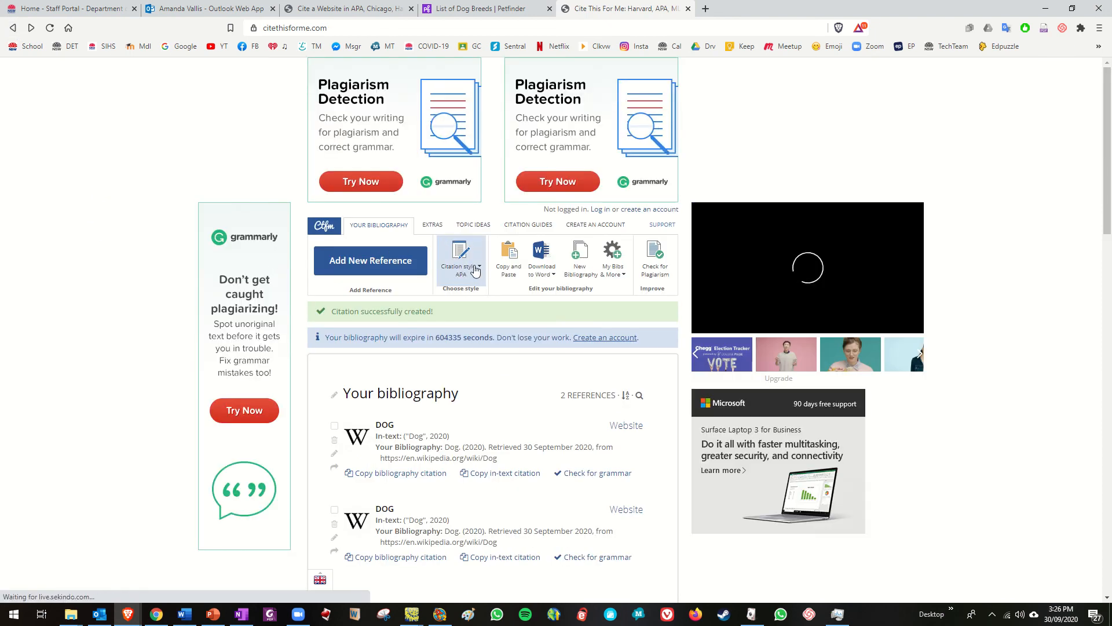
# - Switch the bibliography citation style to APA (6th edition)
pyautogui.click(459, 259)
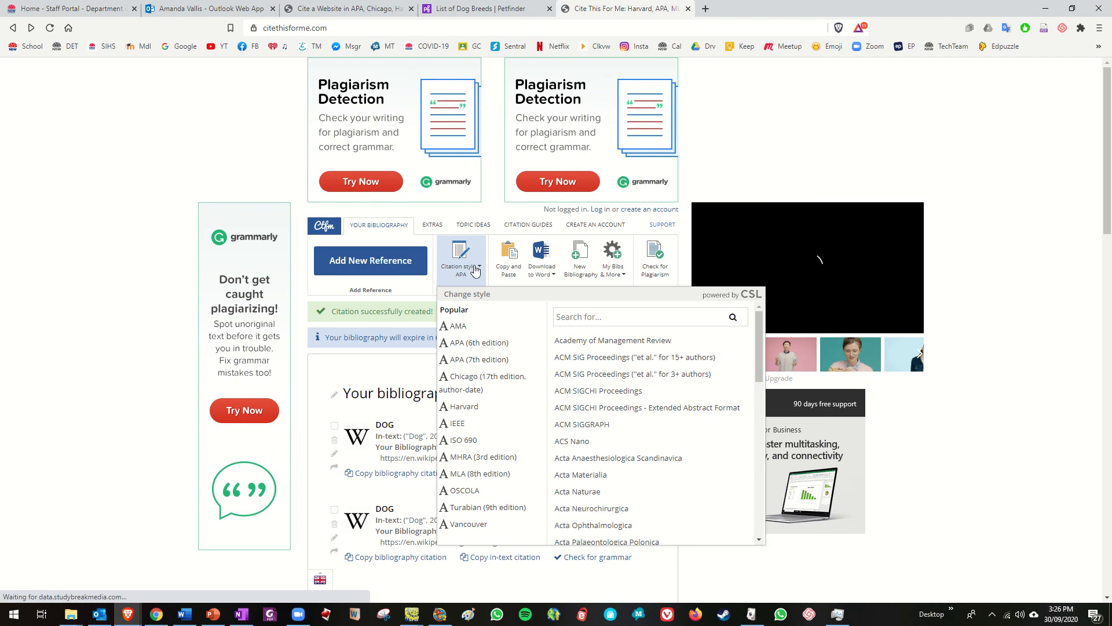
pyautogui.moveTo(483, 382)
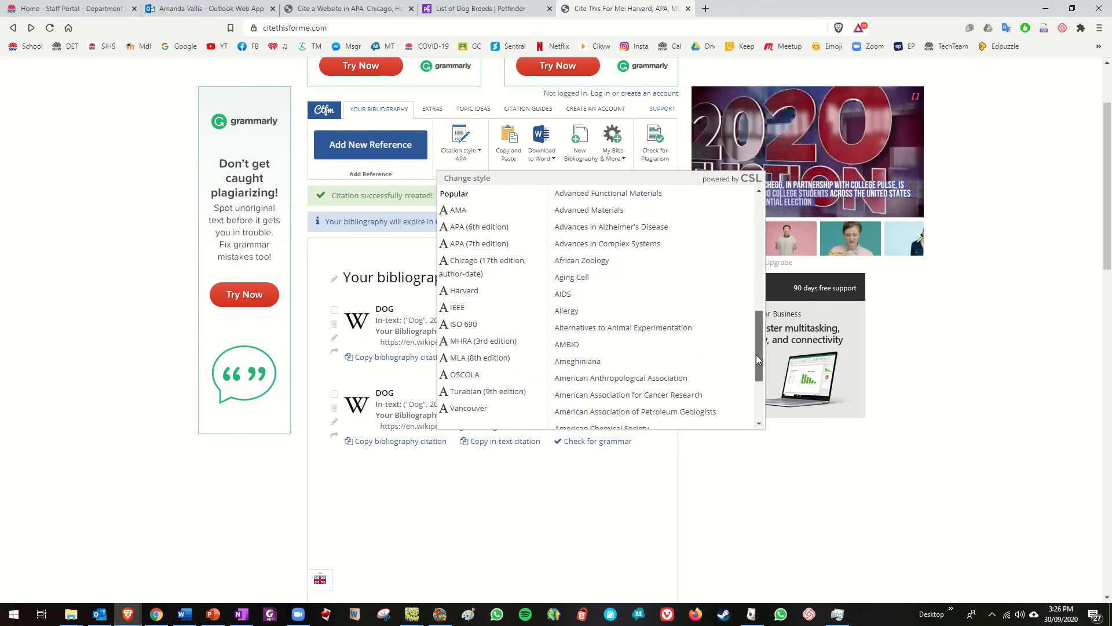
pyautogui.scroll(3)
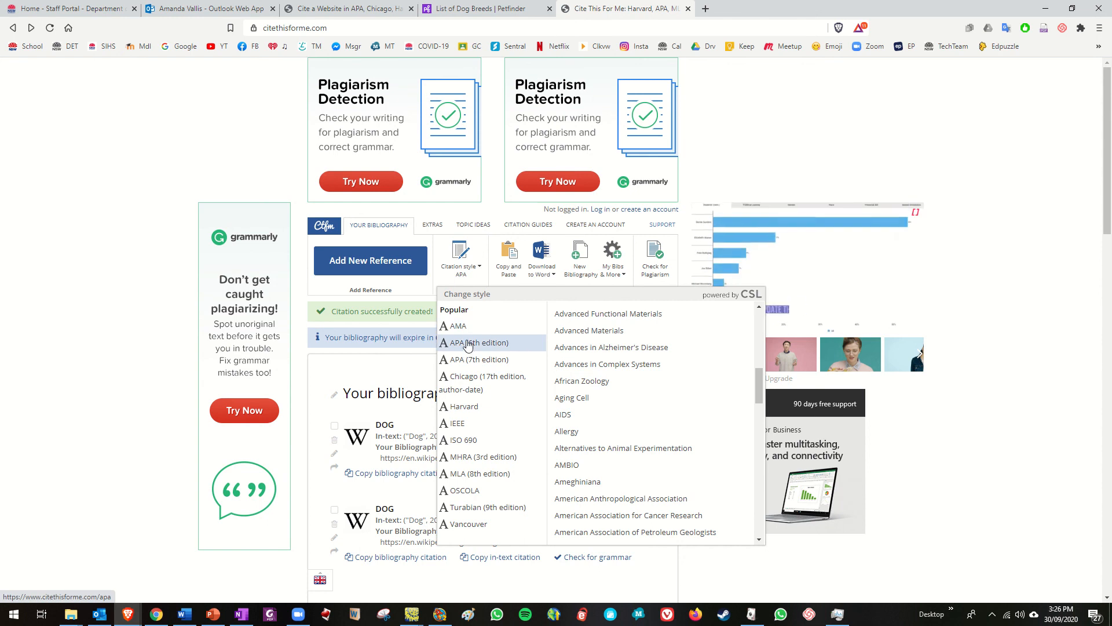
pyautogui.click(471, 342)
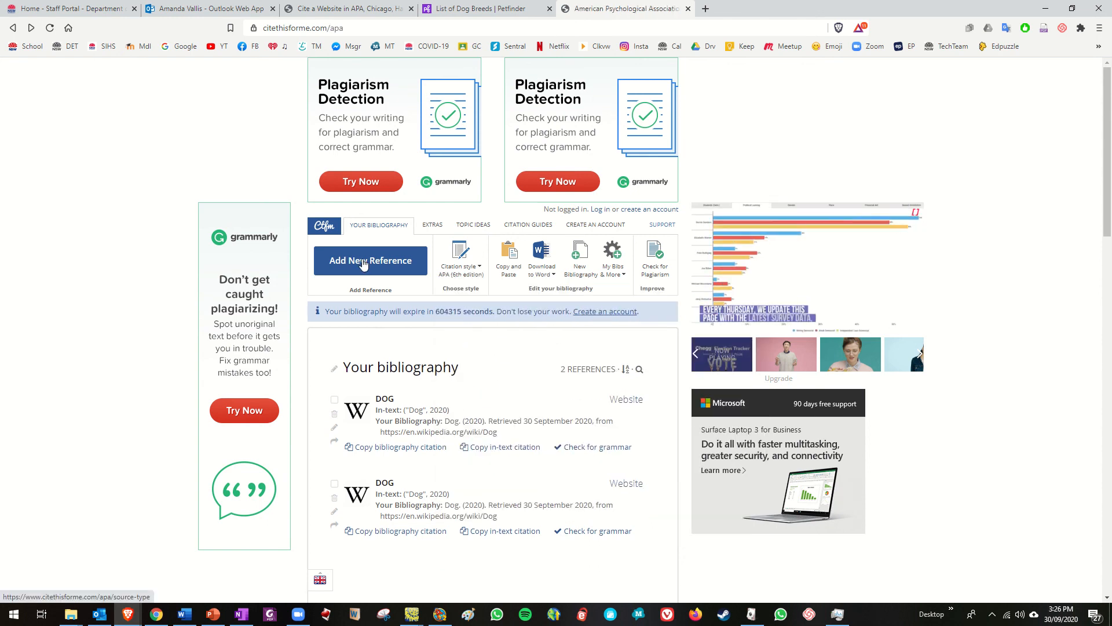
# - Look up the pasted Petfinder URL and cite the 'List of Dog Breeds | Petfinder' result
pyautogui.click(370, 260)
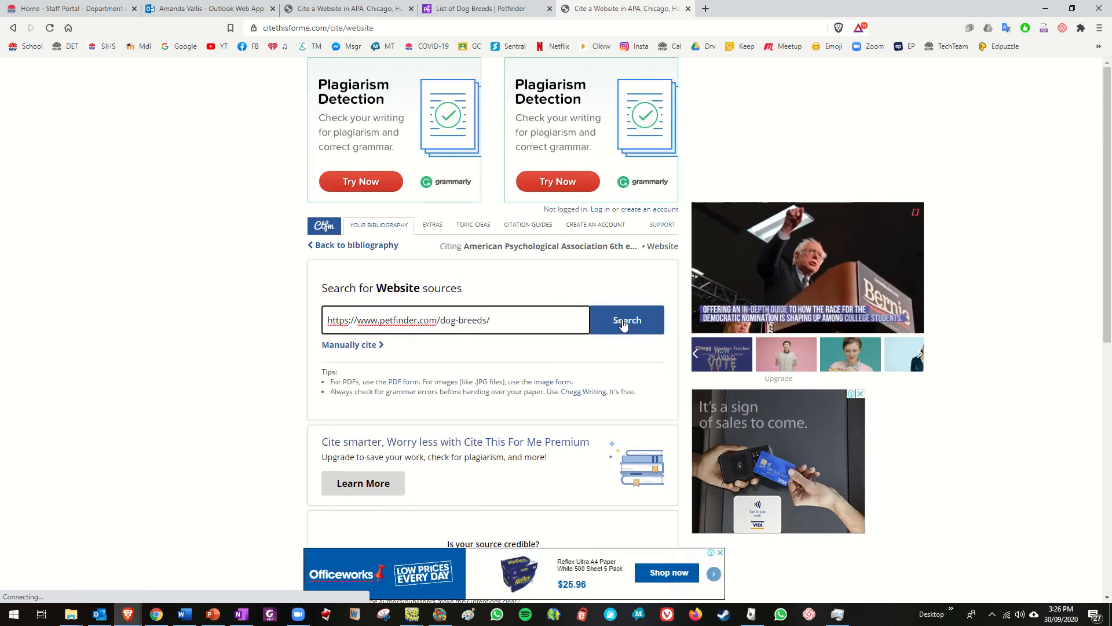
pyautogui.click(626, 320)
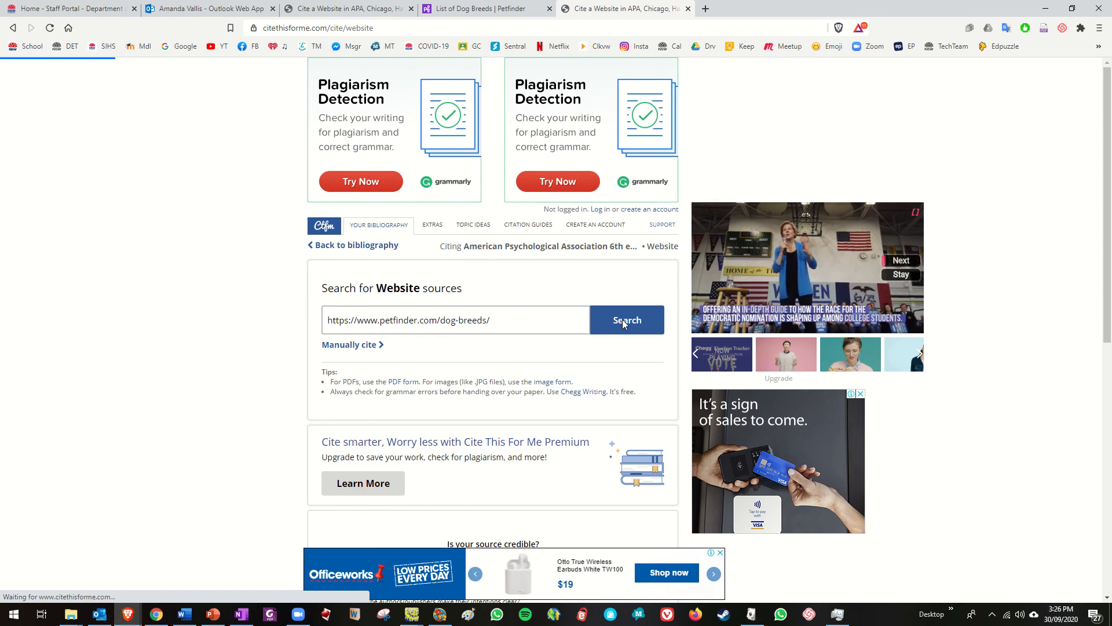
pyautogui.click(626, 320)
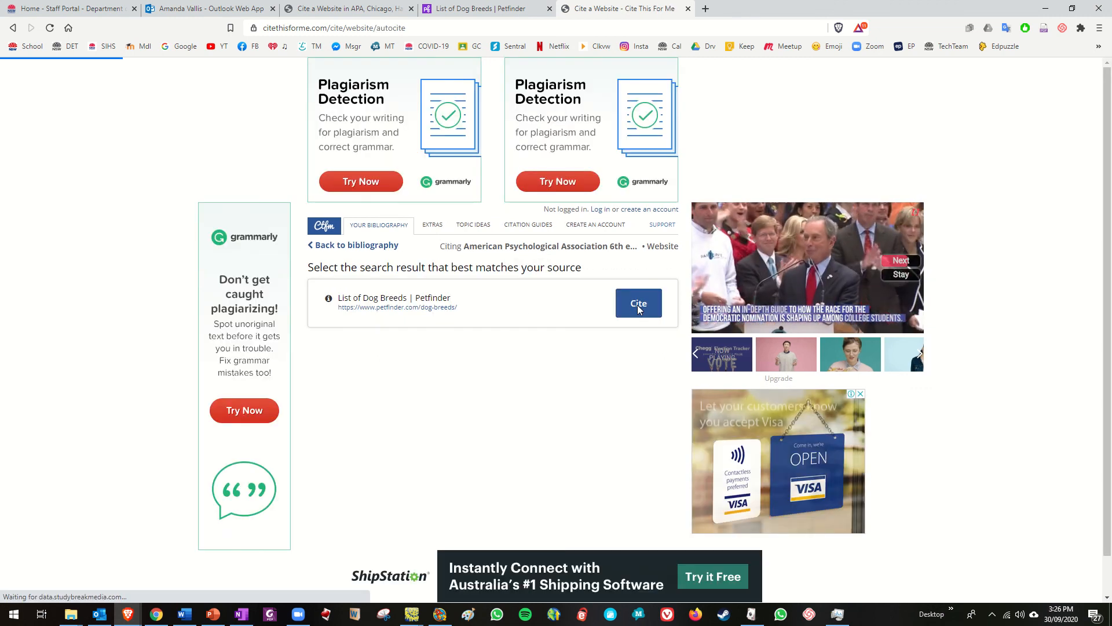
pyautogui.click(637, 302)
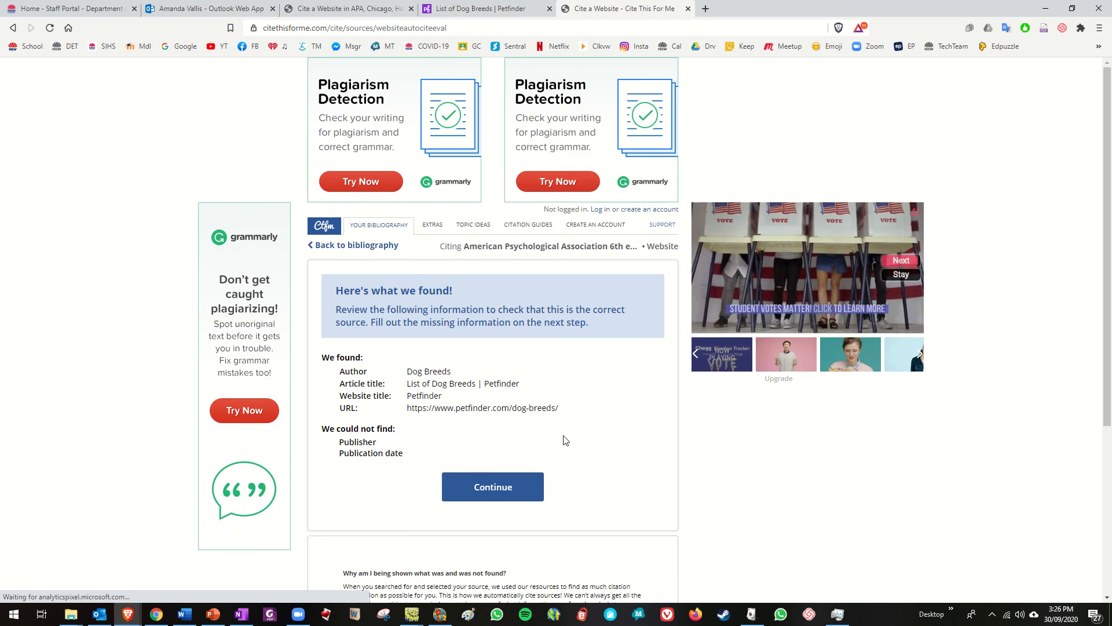
pyautogui.click(492, 487)
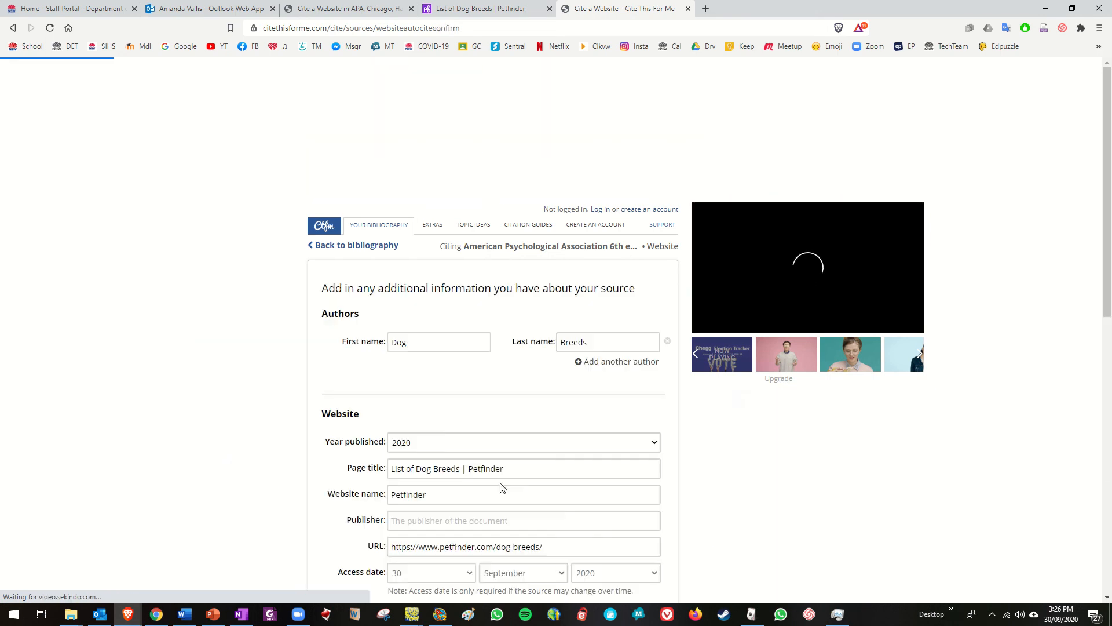
# - Complete the Petfinder citation, Breeds, D. (2020), and copy its bibliography entry
pyautogui.scroll(-3)
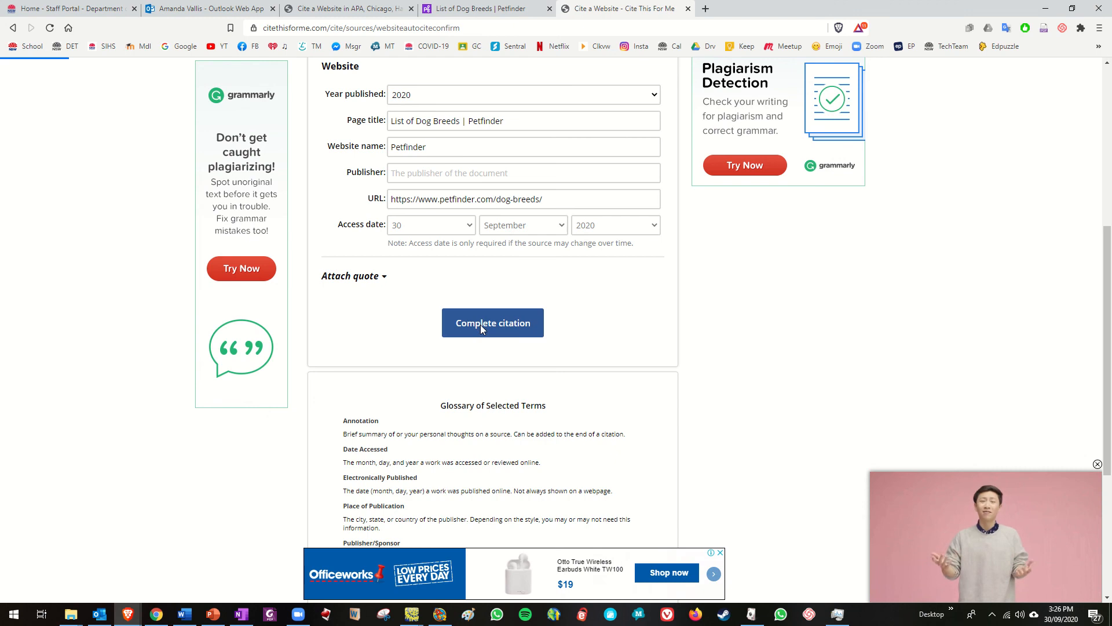
pyautogui.click(492, 322)
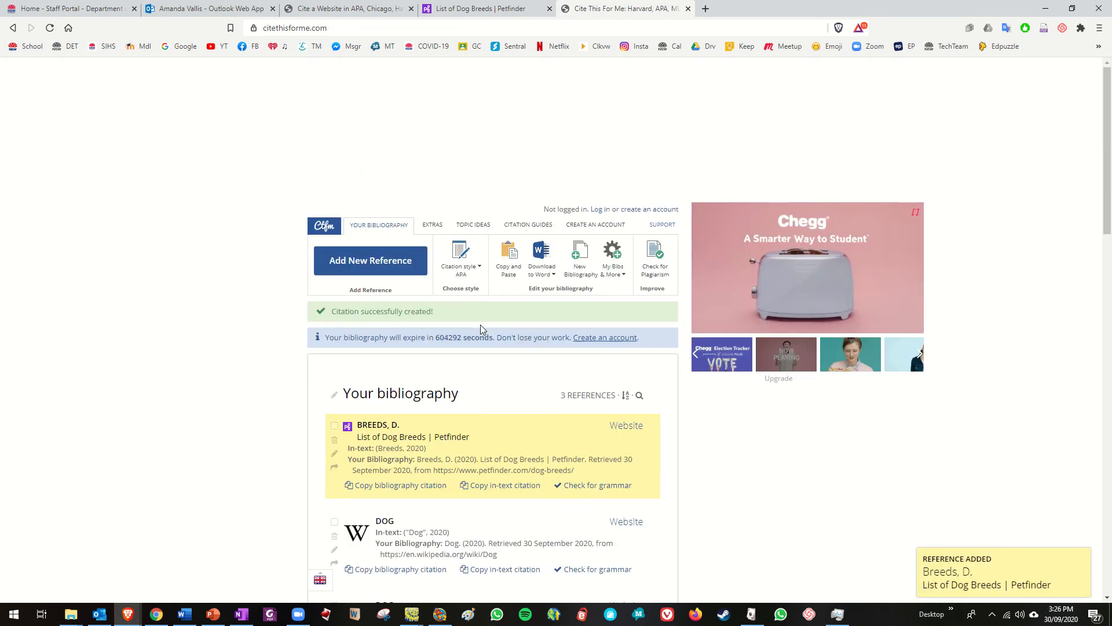
pyautogui.scroll(-3)
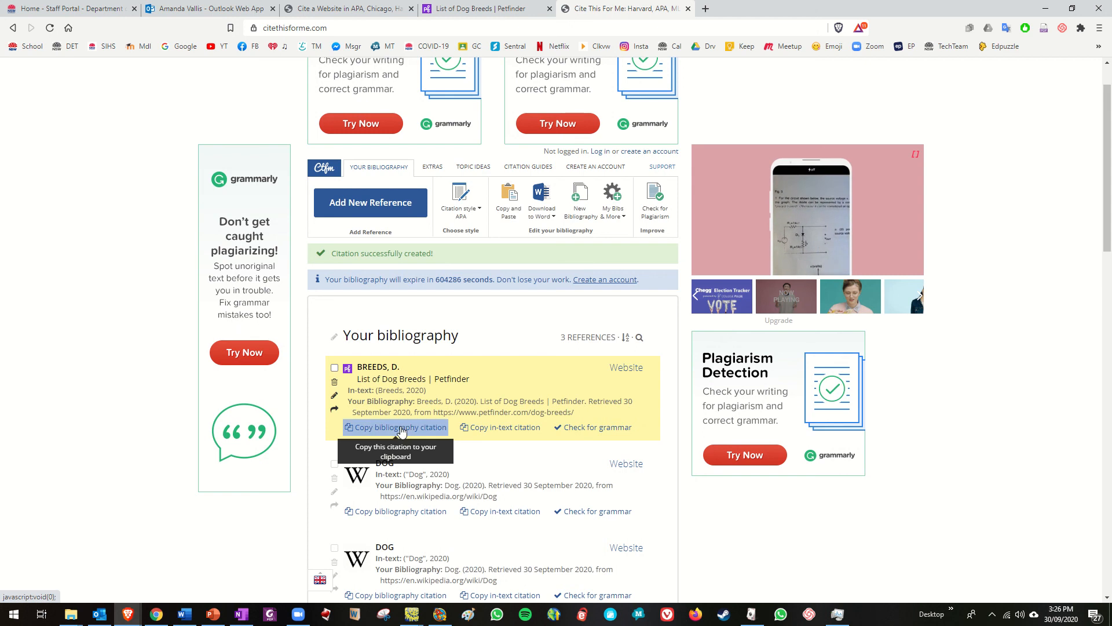
pyautogui.click(395, 426)
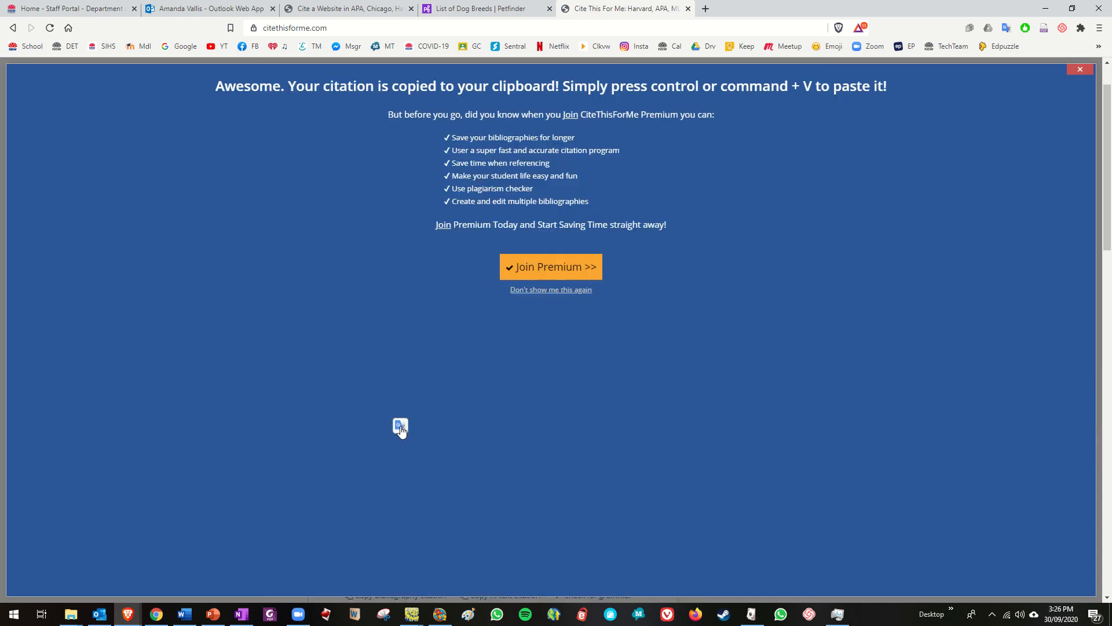
# - Paste the Petfinder List of Dog Breeds citation on the empty line below the Dog entry in Word
pyautogui.click(183, 613)
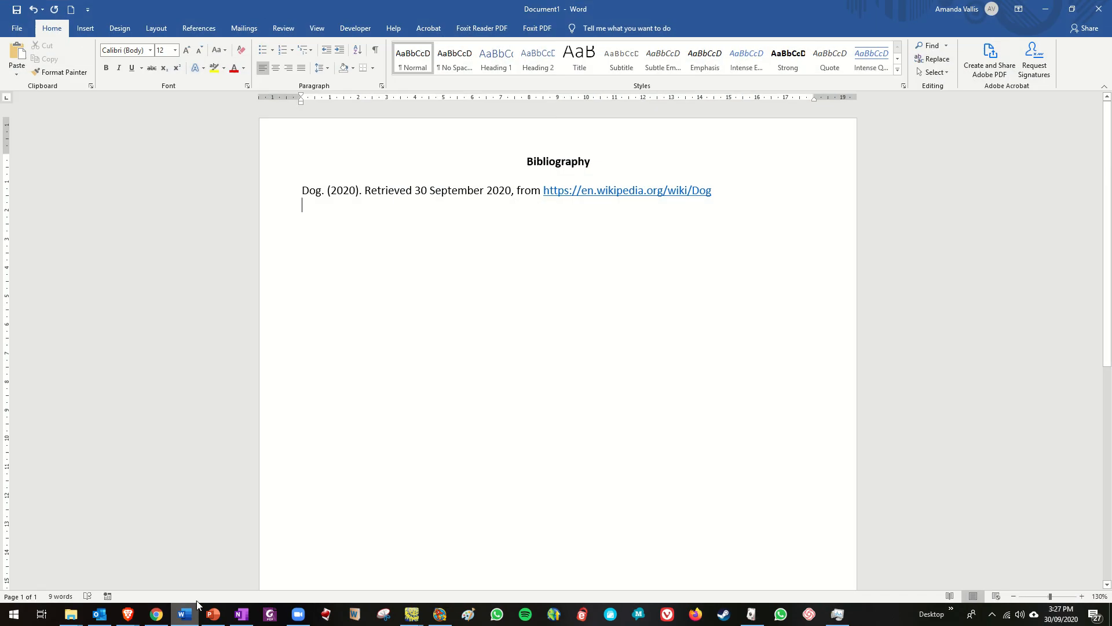
pyautogui.rightClick(312, 206)
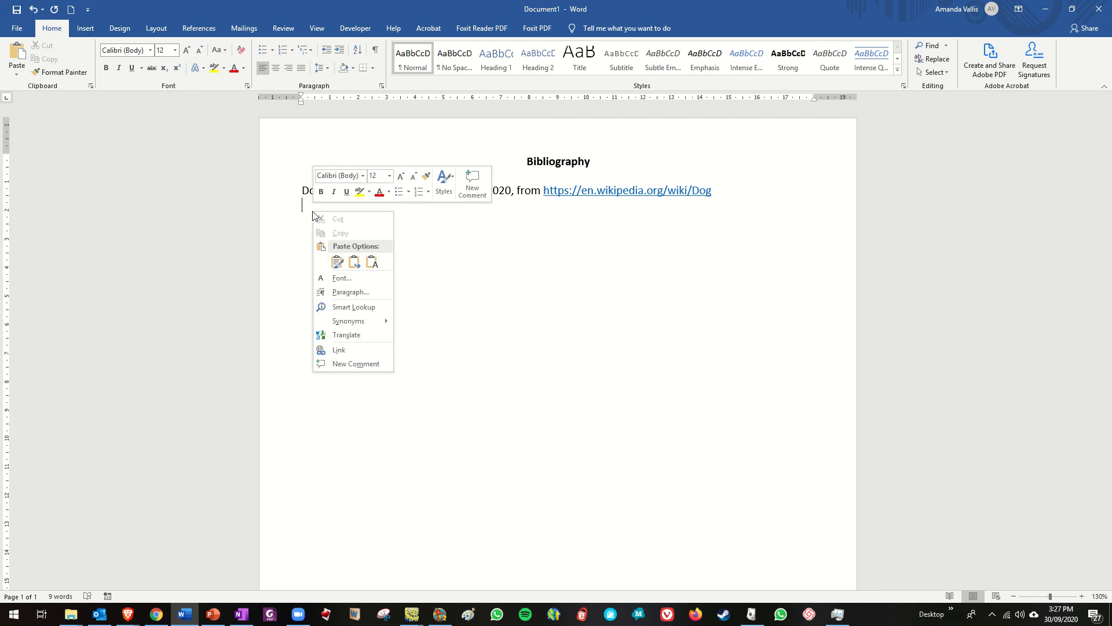
pyautogui.click(337, 261)
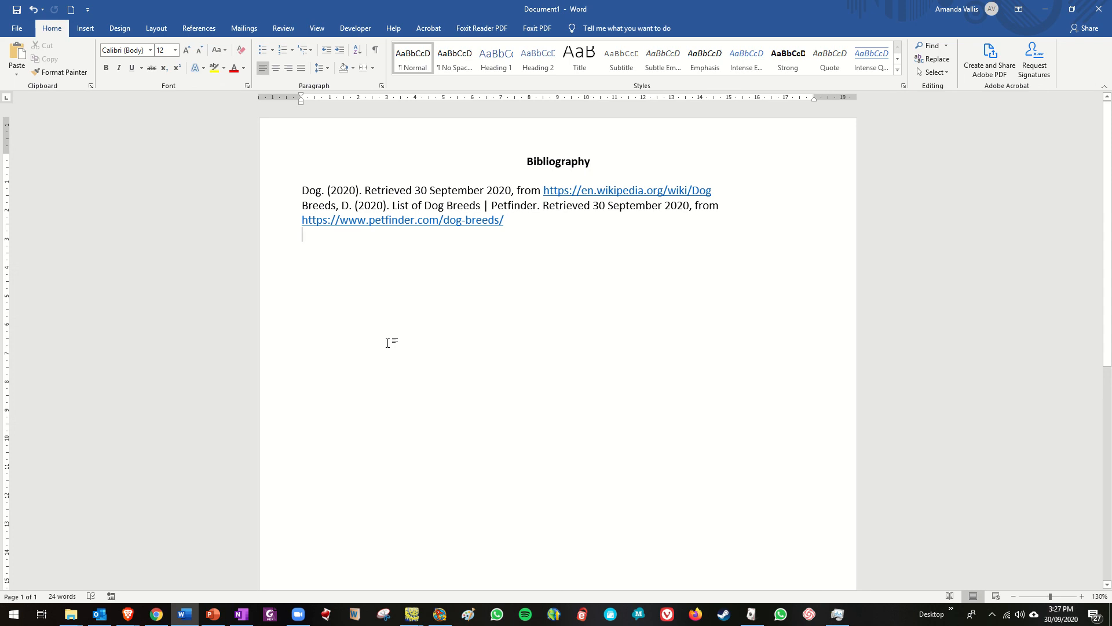
pyautogui.moveTo(345, 266)
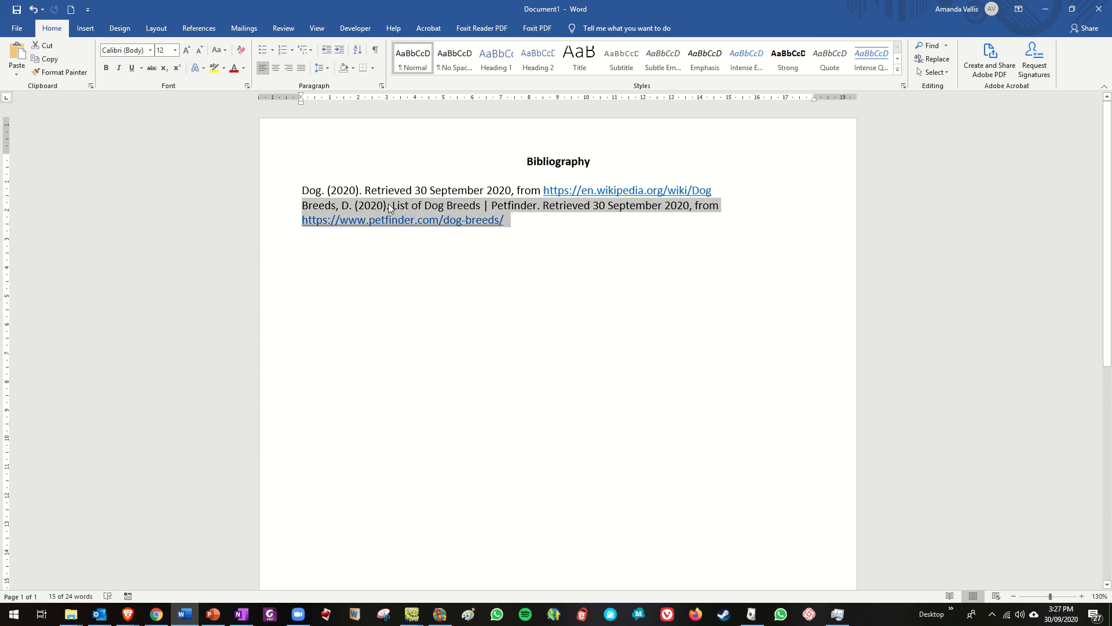
# - Move the Petfinder citation onto a new line above the Dog Wikipedia citation
pyautogui.press('Delete')
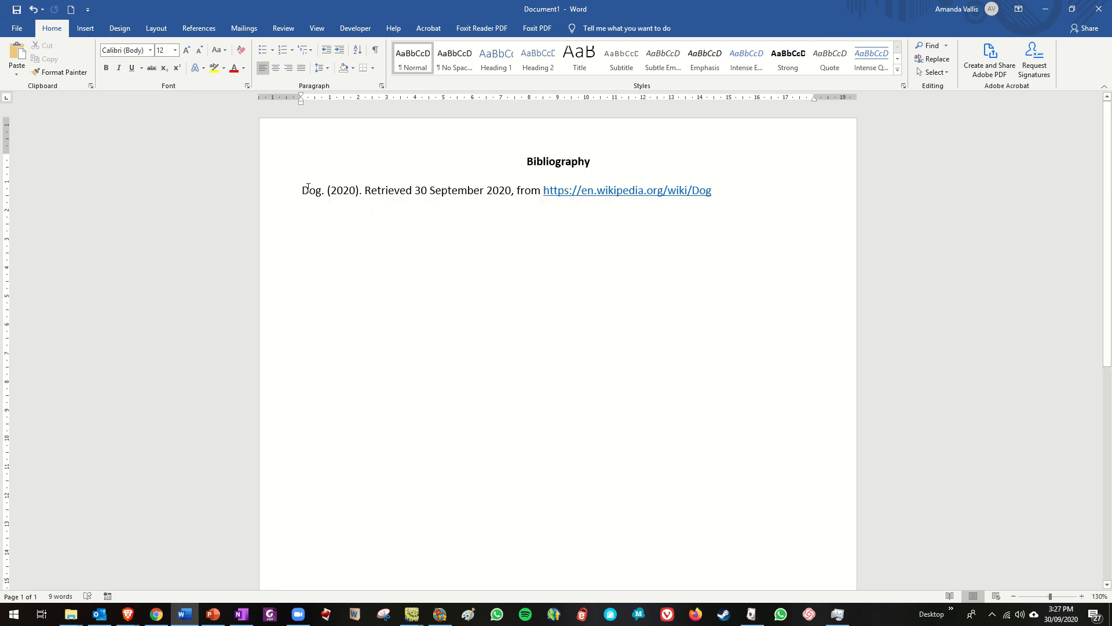
pyautogui.press('Return')
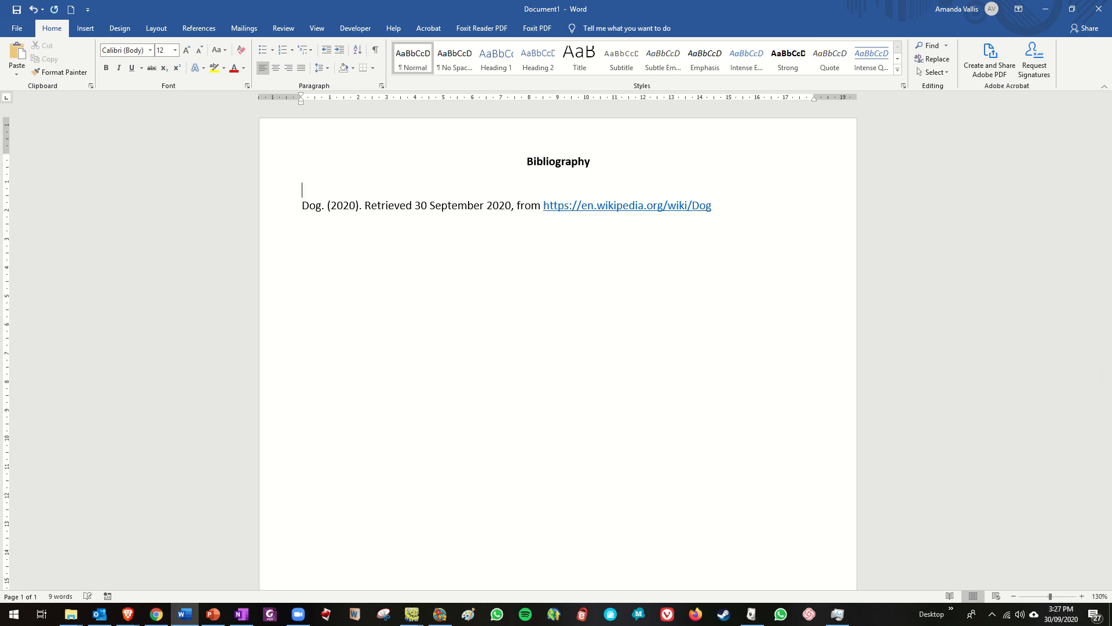
pyautogui.rightClick(310, 193)
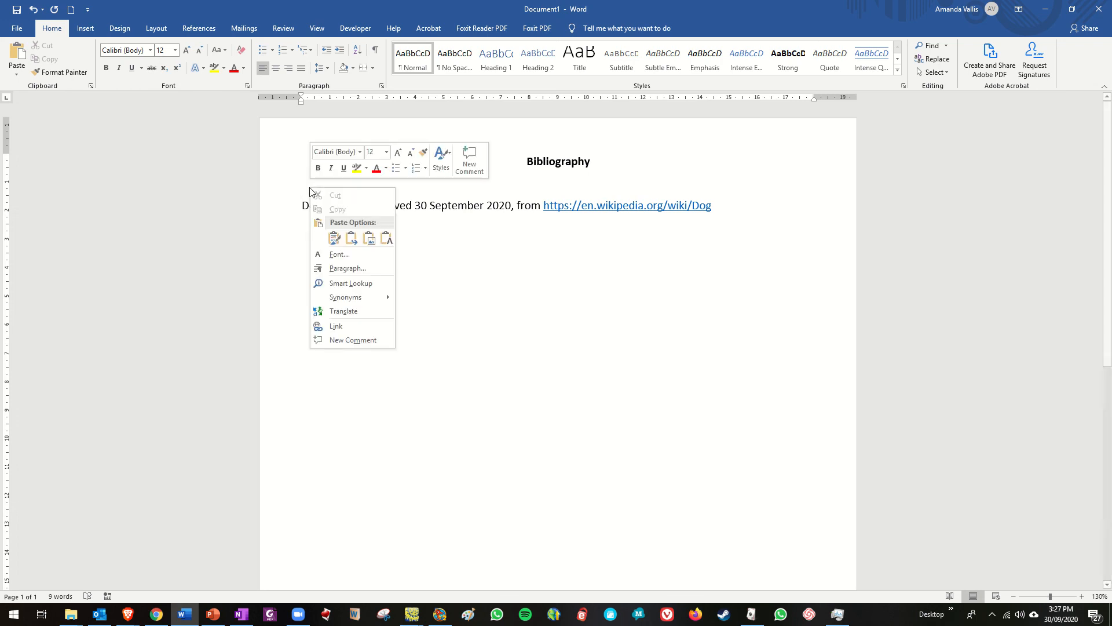
pyautogui.click(334, 237)
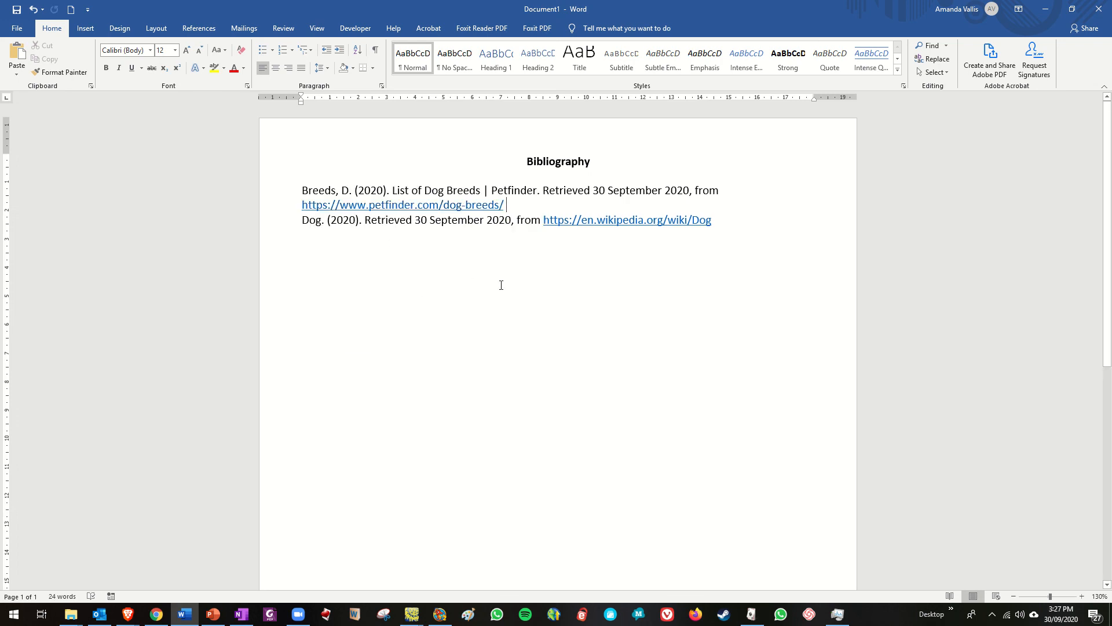
pyautogui.moveTo(324, 461)
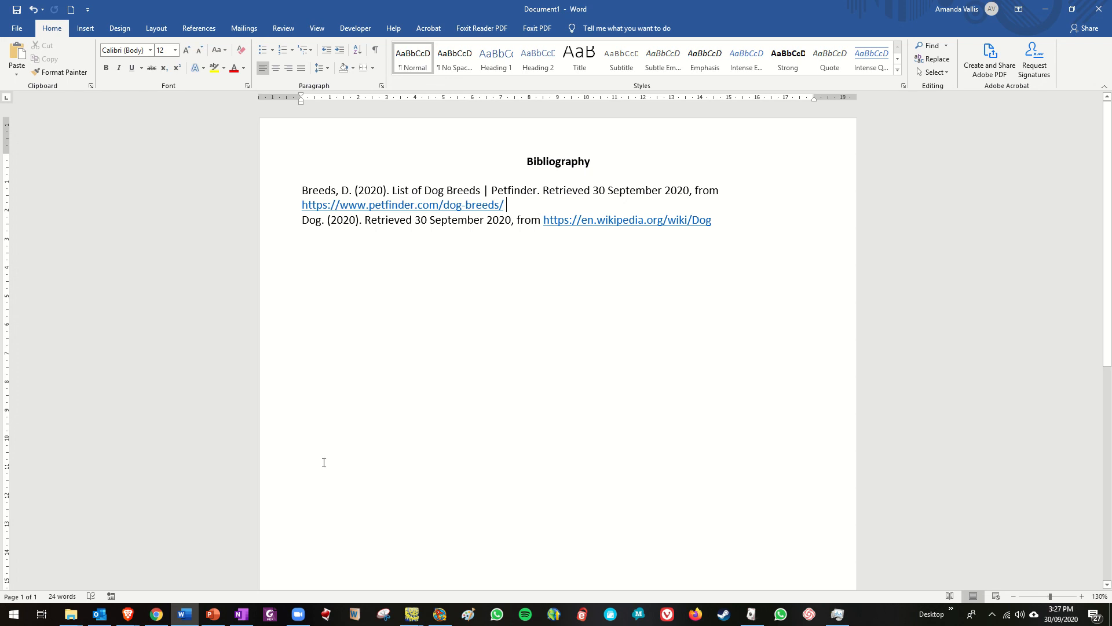
pyautogui.moveTo(212, 614)
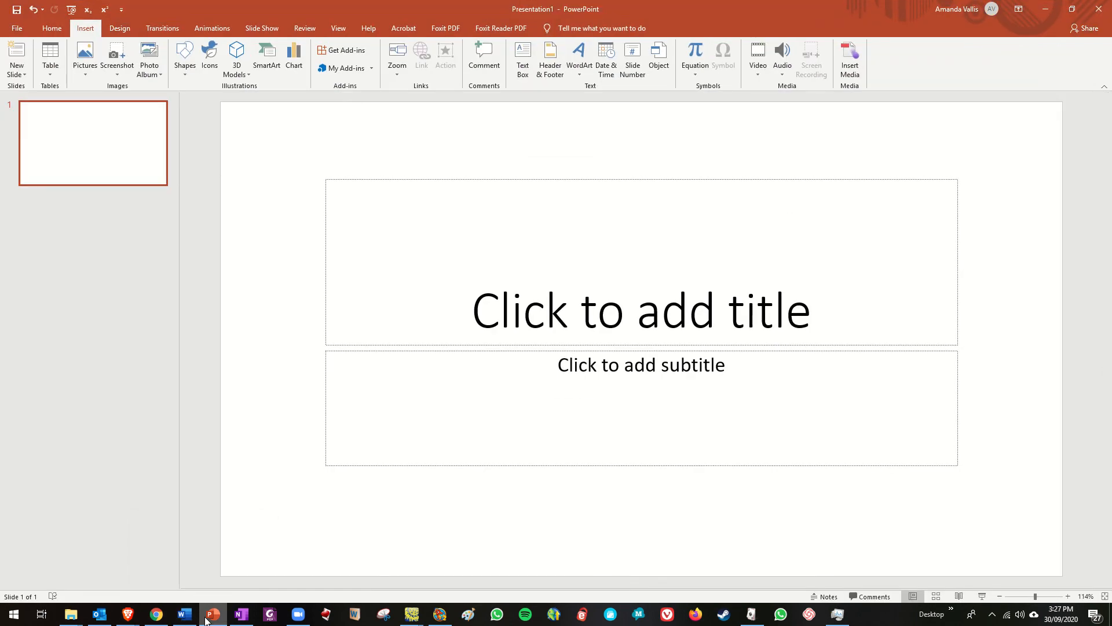
pyautogui.click(183, 613)
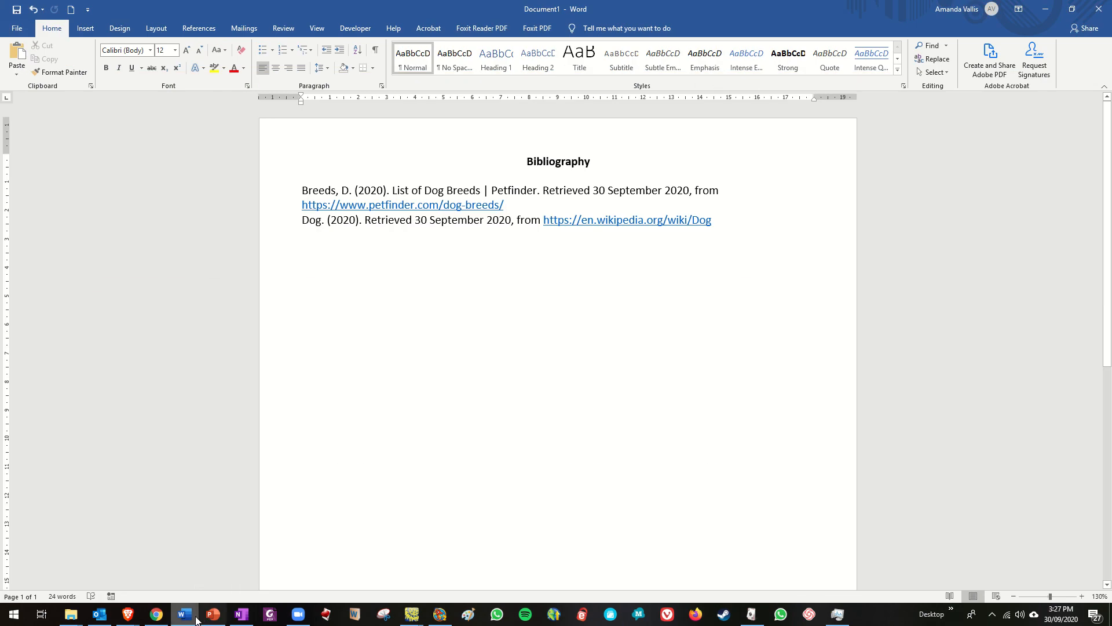